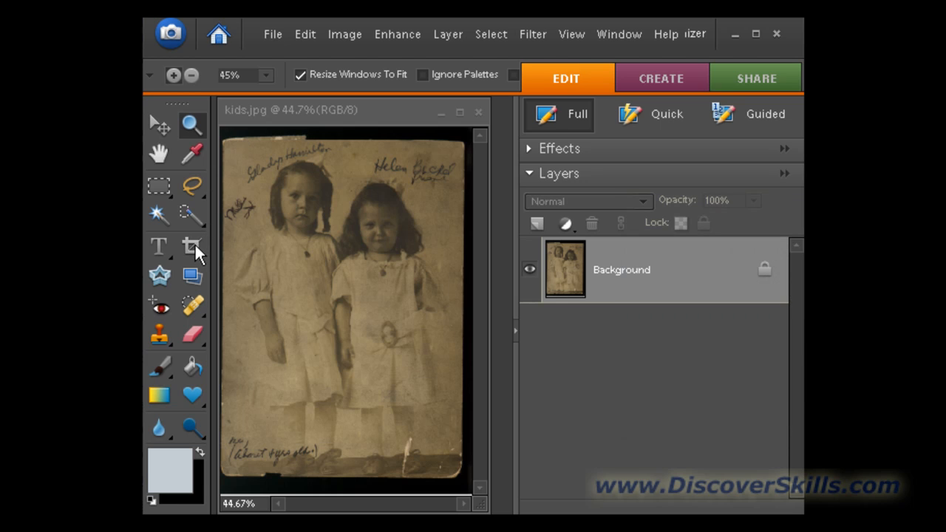
{"action": "mouse_move", "coordinate": [192, 246]}
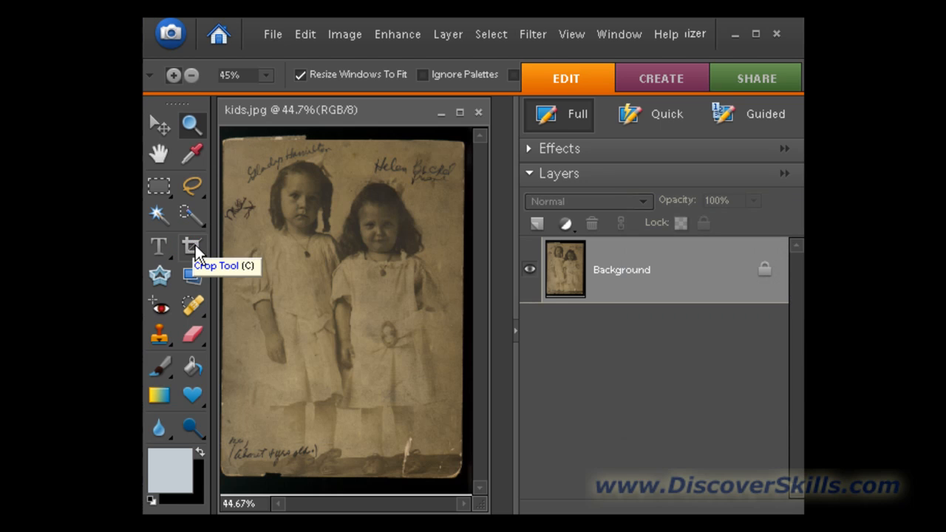
Crop the girls' photo inside its dark ragged border and commit the crop
{"action": "left_click", "coordinate": [192, 246]}
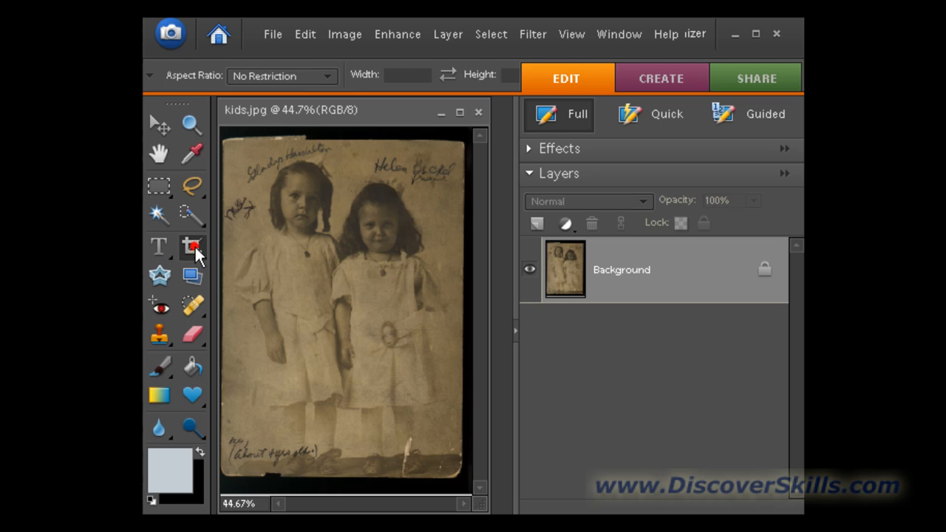
{"action": "left_click", "coordinate": [192, 246]}
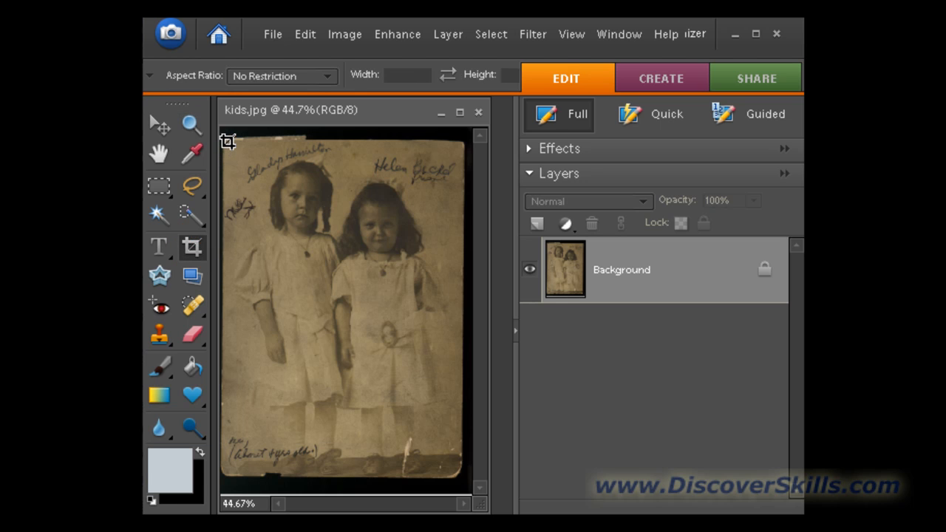
{"action": "left_click_drag", "start_coordinate": [229, 142], "coordinate": [431, 408]}
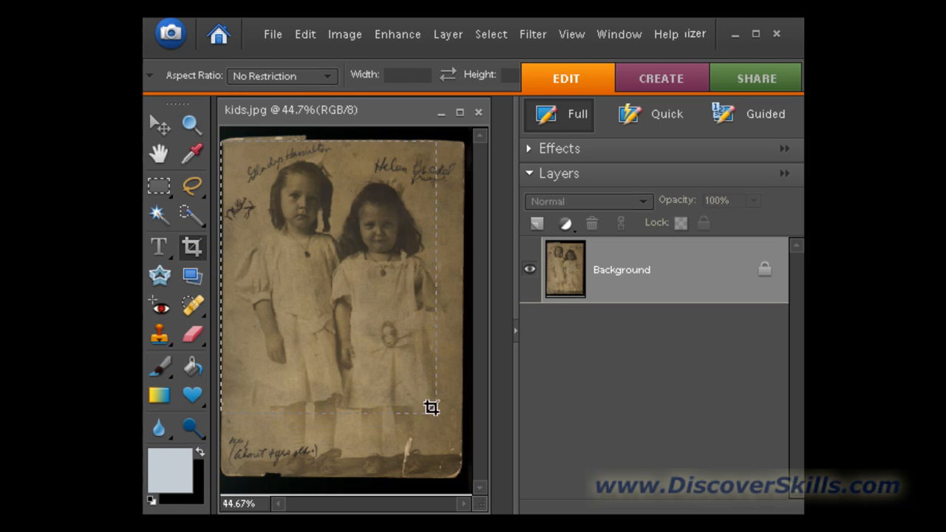
{"action": "left_click_drag", "start_coordinate": [431, 407], "coordinate": [458, 474]}
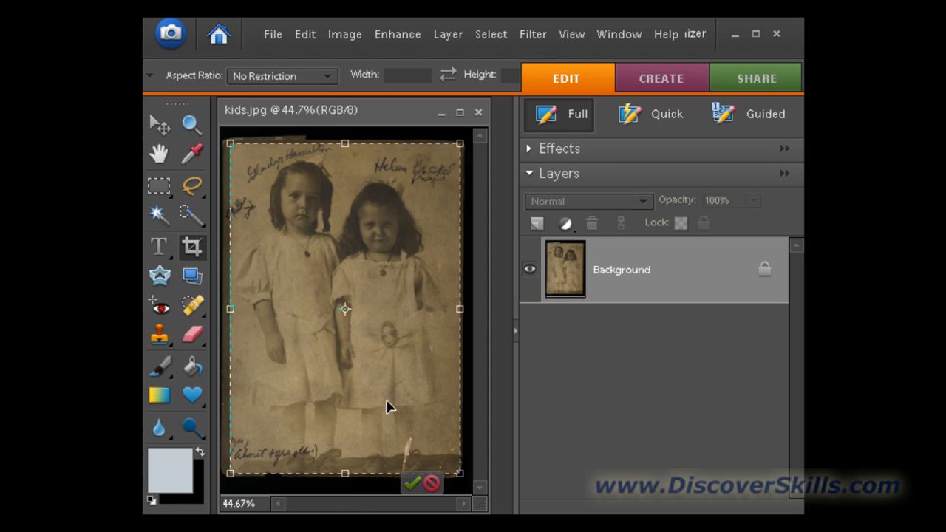
{"action": "mouse_move", "coordinate": [395, 438]}
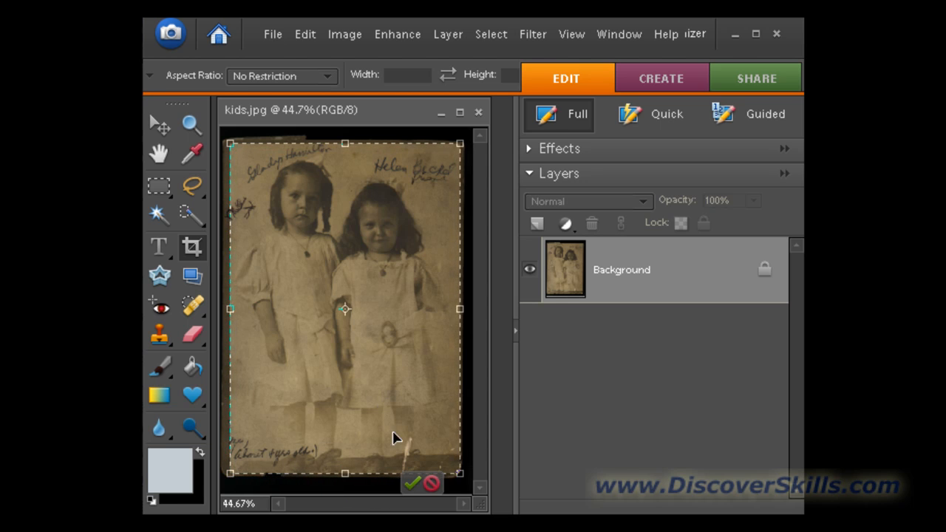
{"action": "left_click", "coordinate": [432, 484]}
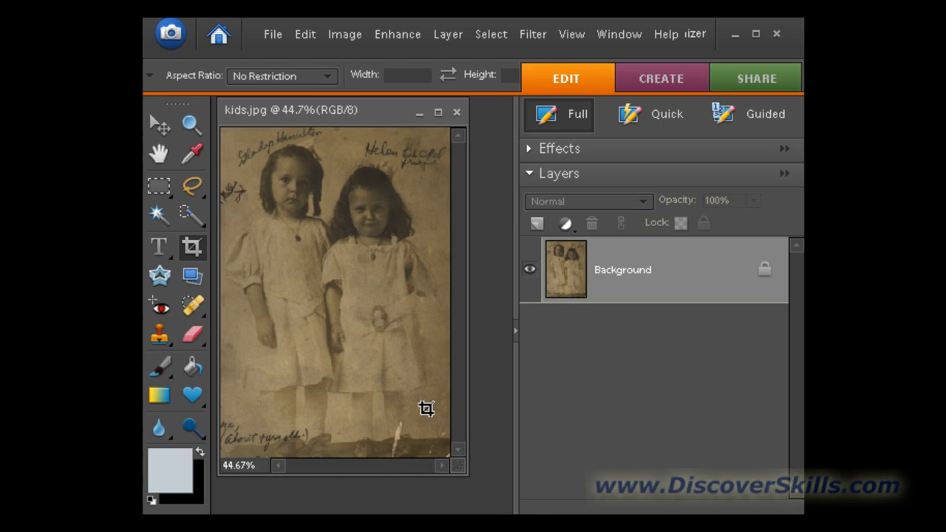
{"action": "mouse_move", "coordinate": [458, 295]}
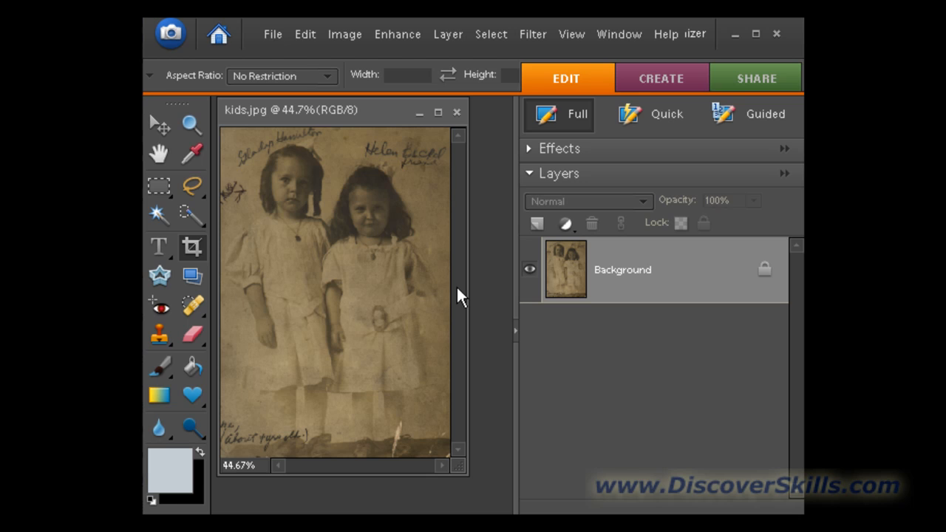
{"action": "mouse_move", "coordinate": [584, 352]}
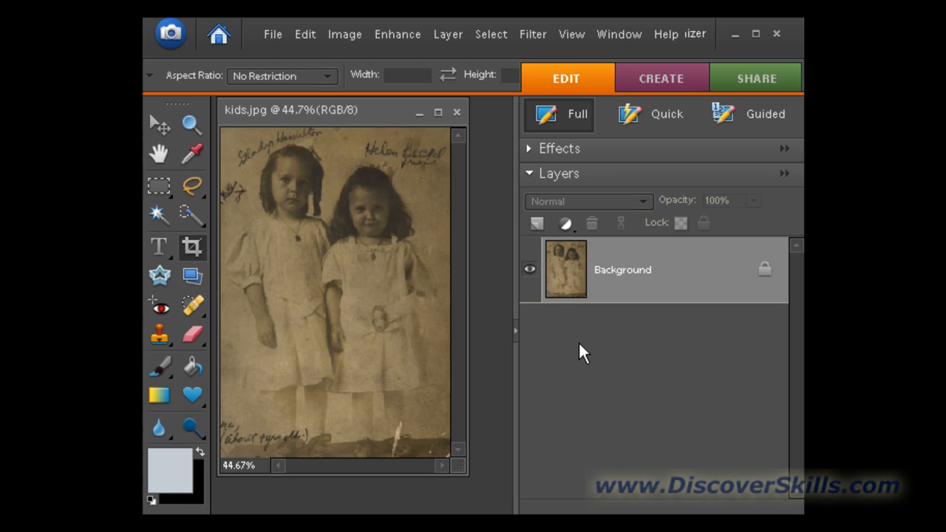
{"action": "mouse_move", "coordinate": [458, 331]}
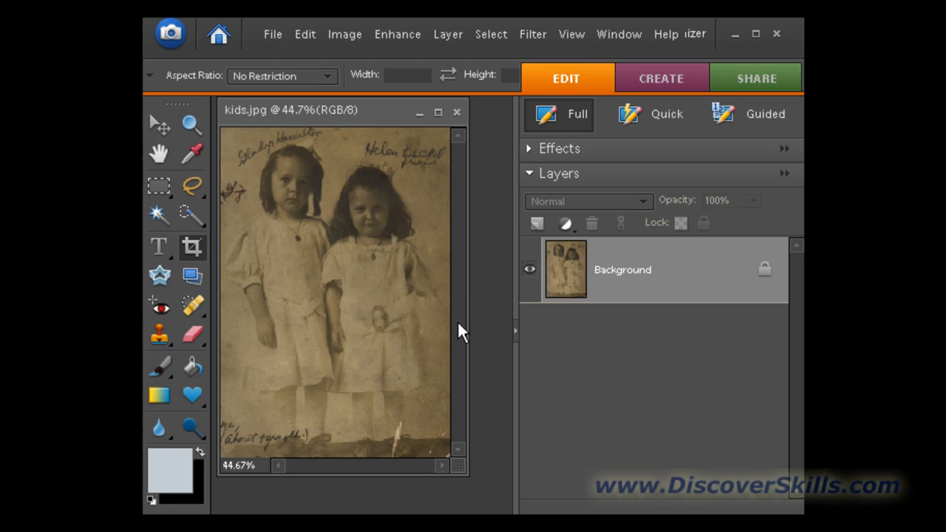
{"action": "mouse_move", "coordinate": [650, 229]}
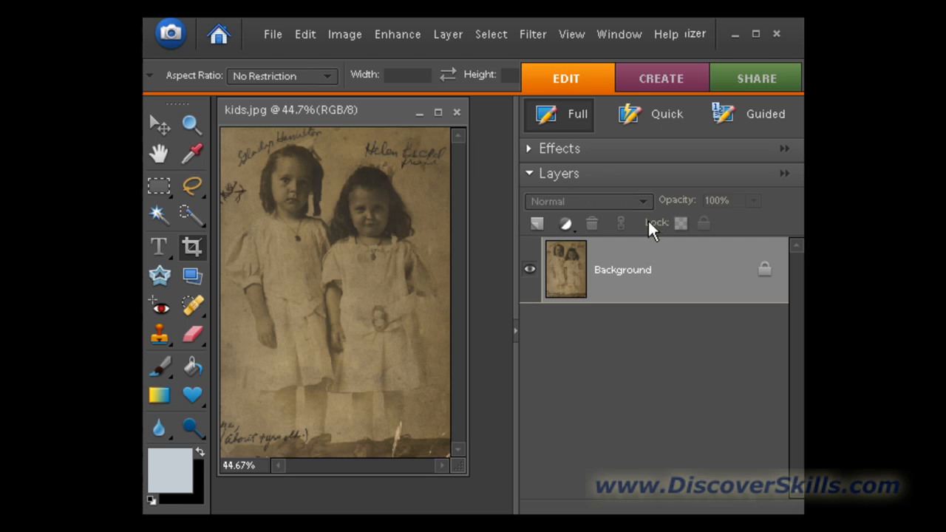
{"action": "mouse_move", "coordinate": [580, 201]}
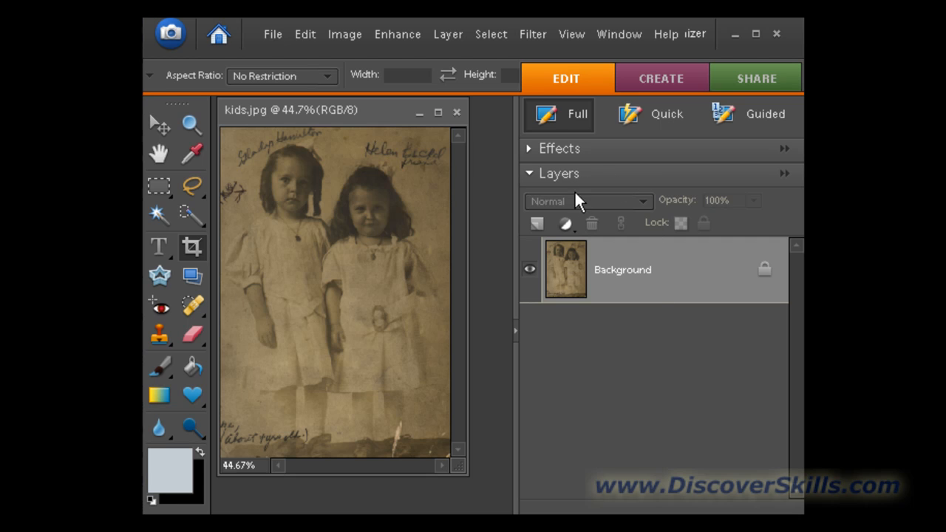
{"action": "mouse_move", "coordinate": [606, 181]}
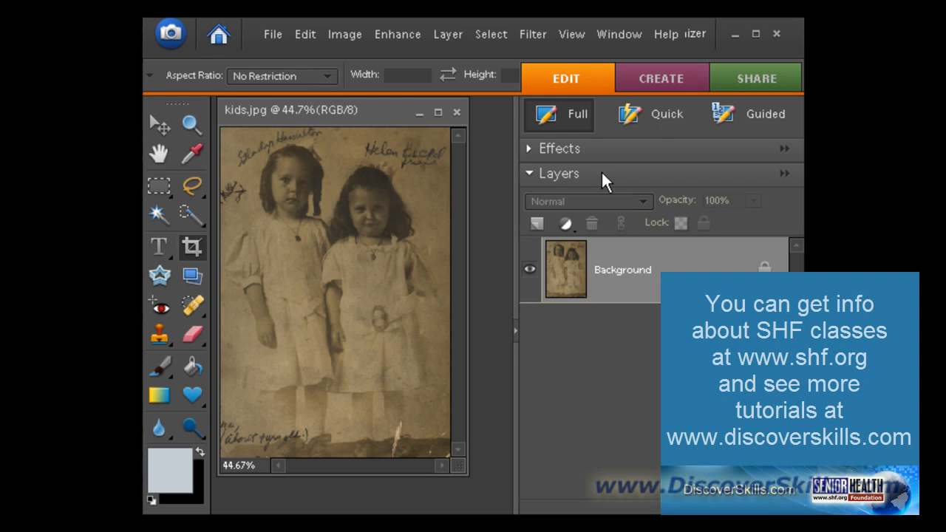
{"action": "mouse_move", "coordinate": [591, 192]}
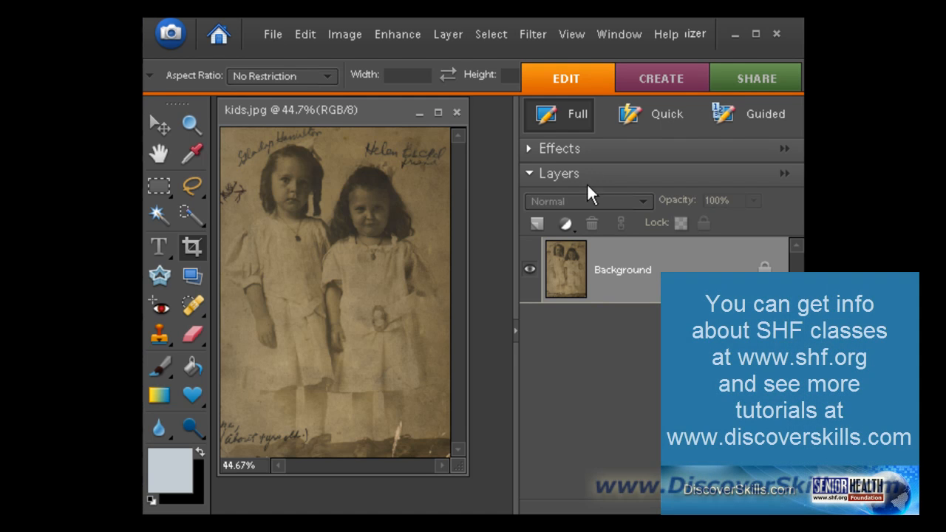
{"action": "mouse_move", "coordinate": [646, 166]}
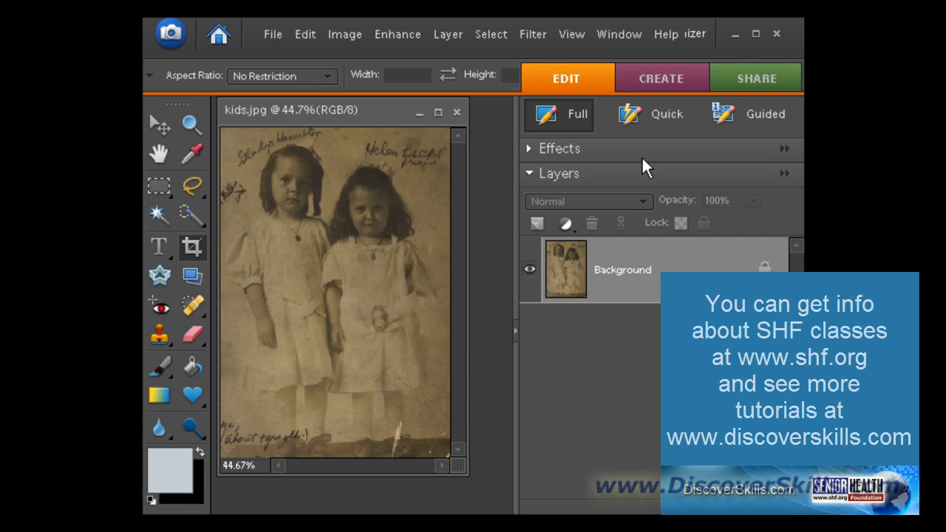
{"action": "mouse_move", "coordinate": [565, 223]}
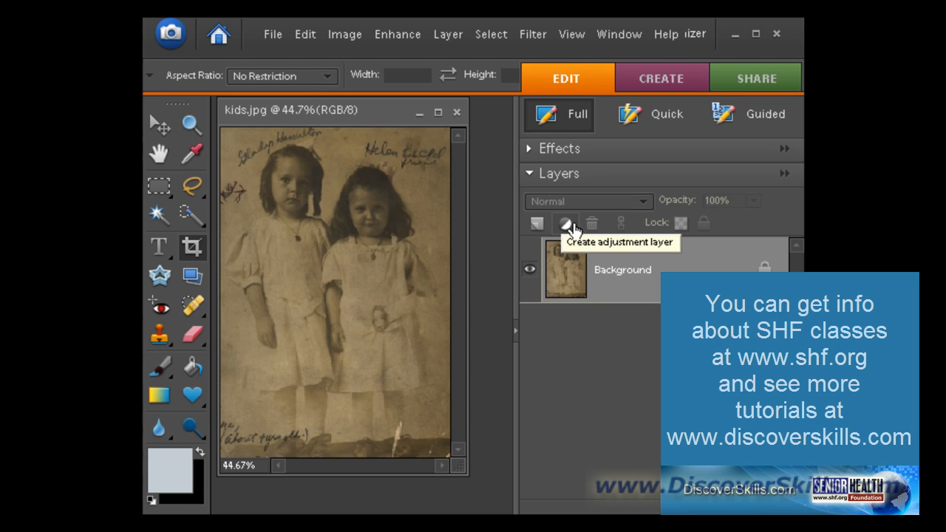
Show the adjustment layer type menu from the Layers panel
{"action": "left_click", "coordinate": [566, 223]}
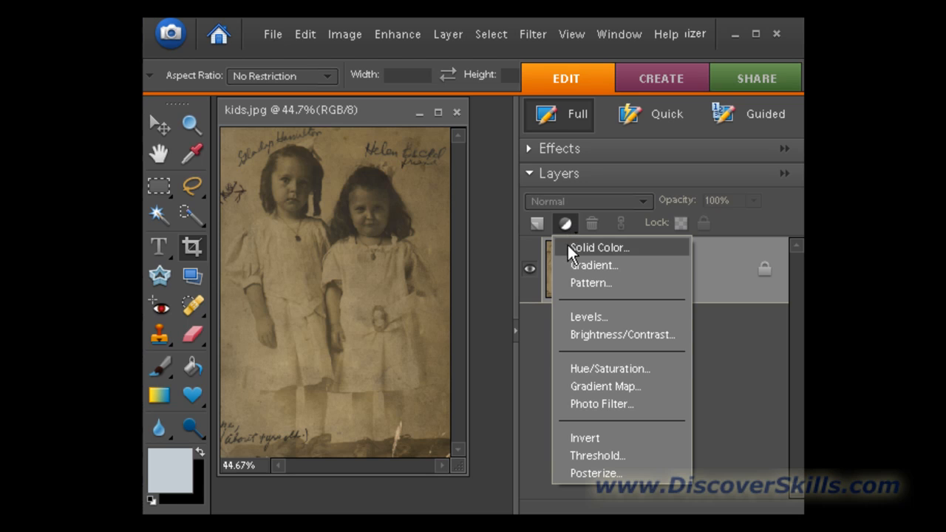
{"action": "mouse_move", "coordinate": [613, 325]}
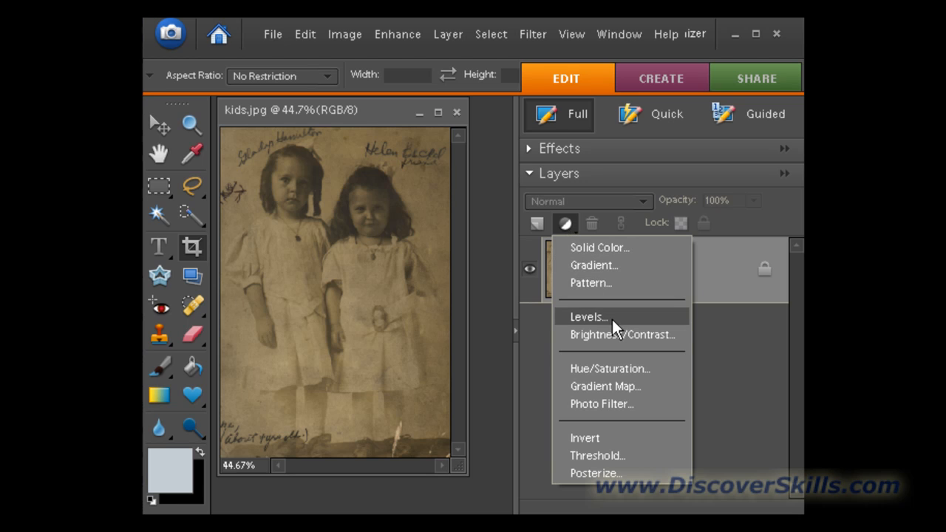
Choose Levels to add an adjustment layer with its histogram dialog
{"action": "left_click", "coordinate": [588, 316]}
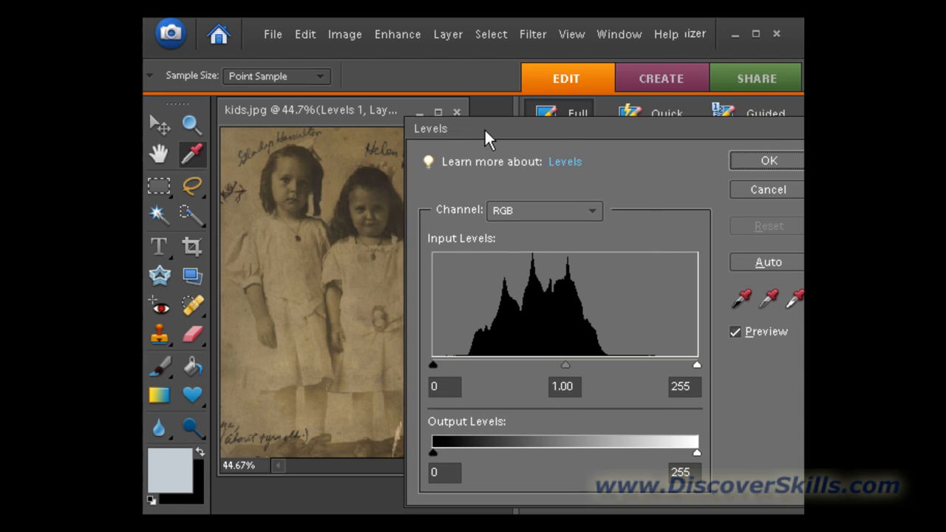
{"action": "mouse_move", "coordinate": [569, 133]}
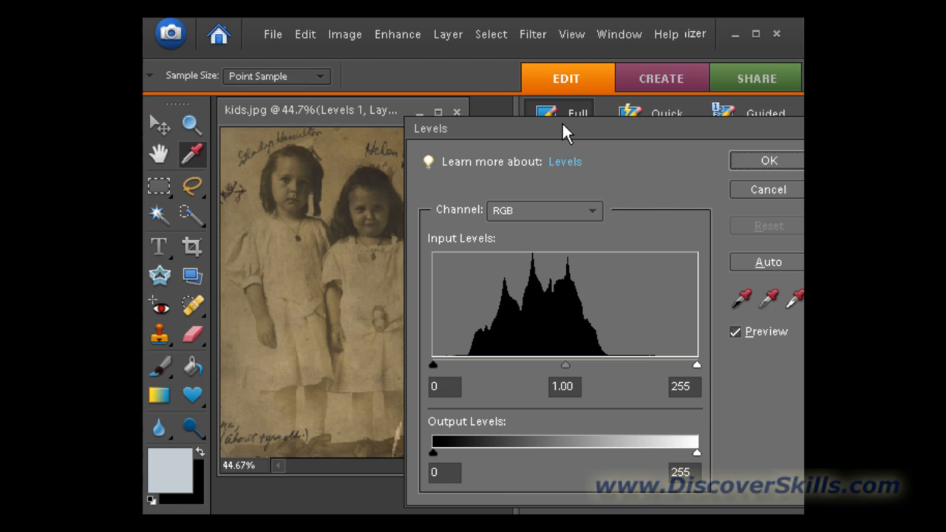
{"action": "mouse_move", "coordinate": [551, 256]}
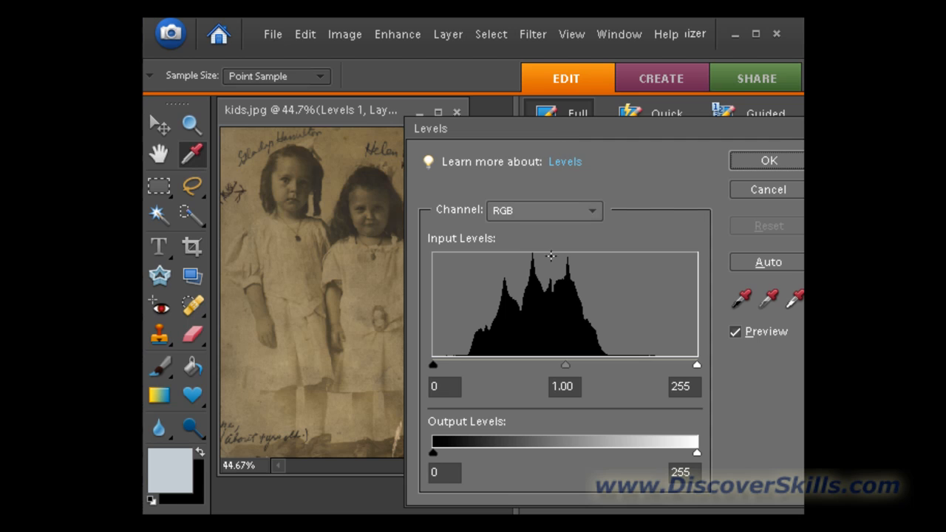
{"action": "mouse_move", "coordinate": [491, 262]}
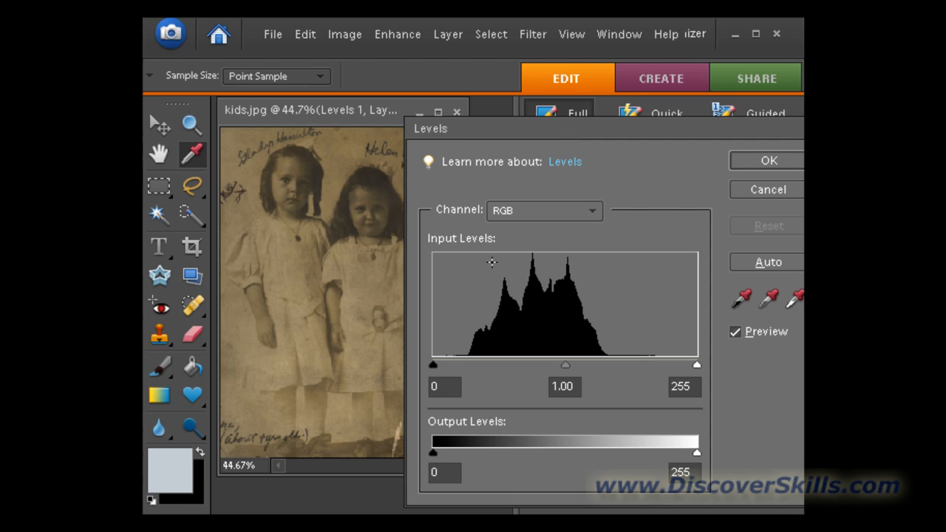
{"action": "mouse_move", "coordinate": [617, 338]}
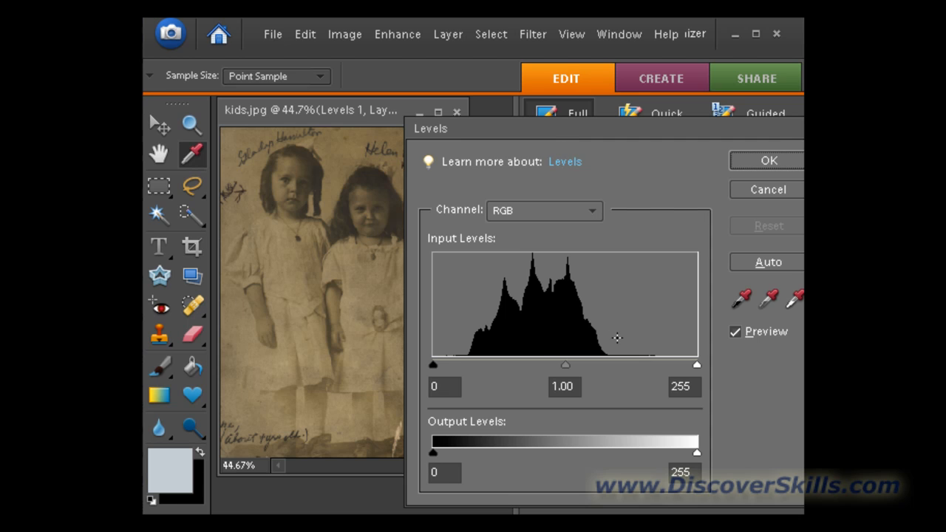
{"action": "mouse_move", "coordinate": [433, 369]}
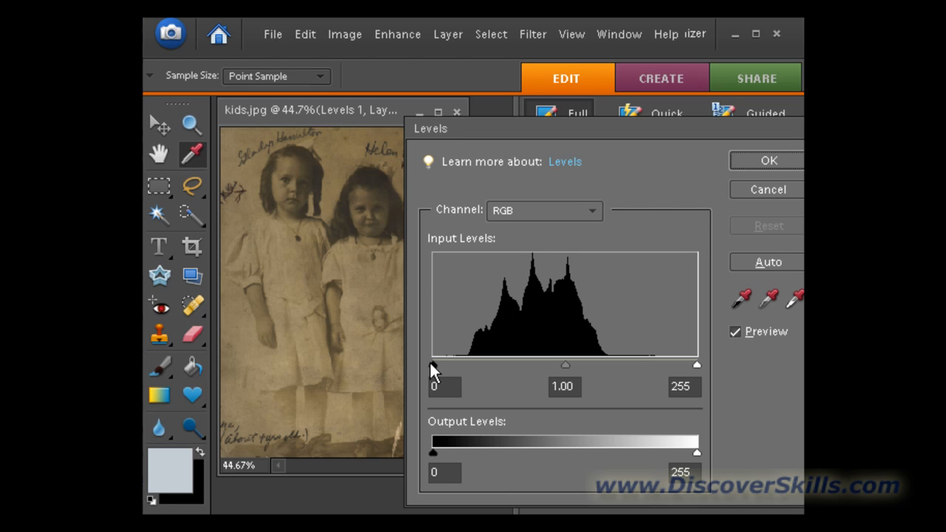
{"action": "mouse_move", "coordinate": [705, 373]}
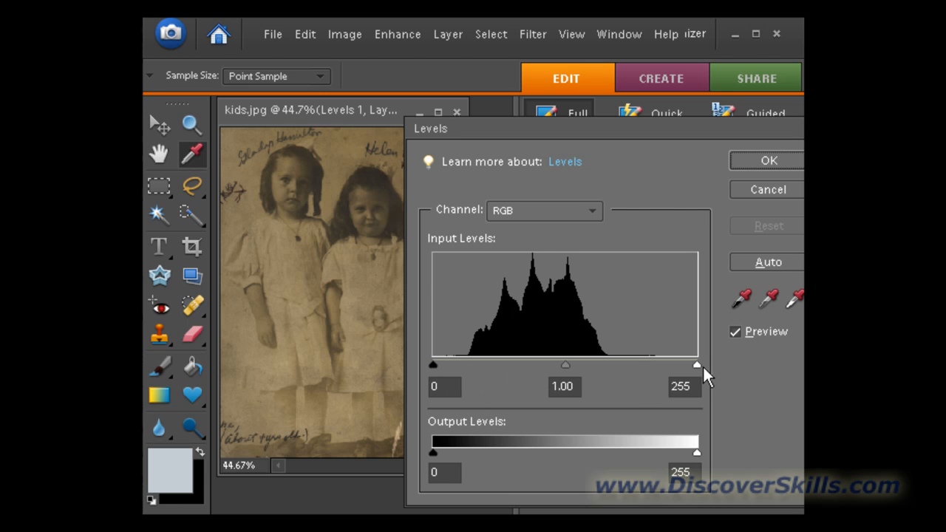
{"action": "mouse_move", "coordinate": [556, 386]}
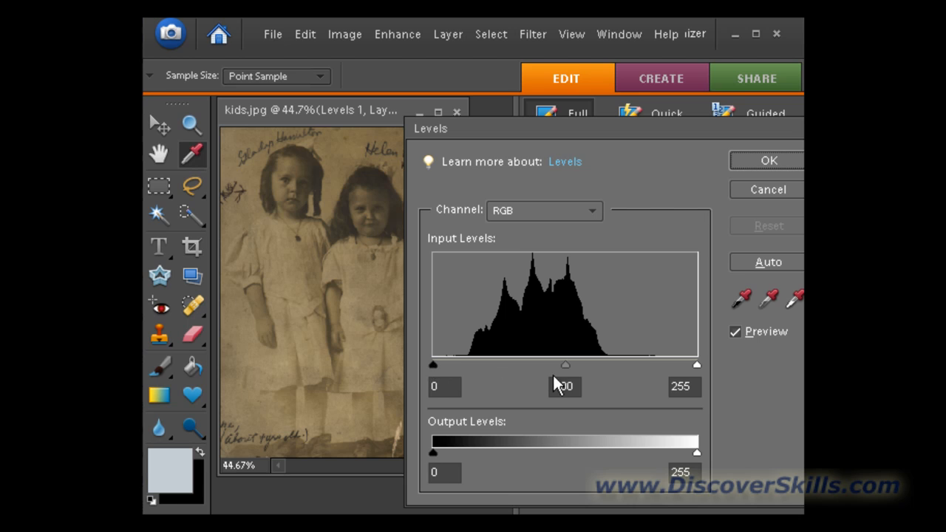
{"action": "mouse_move", "coordinate": [567, 372]}
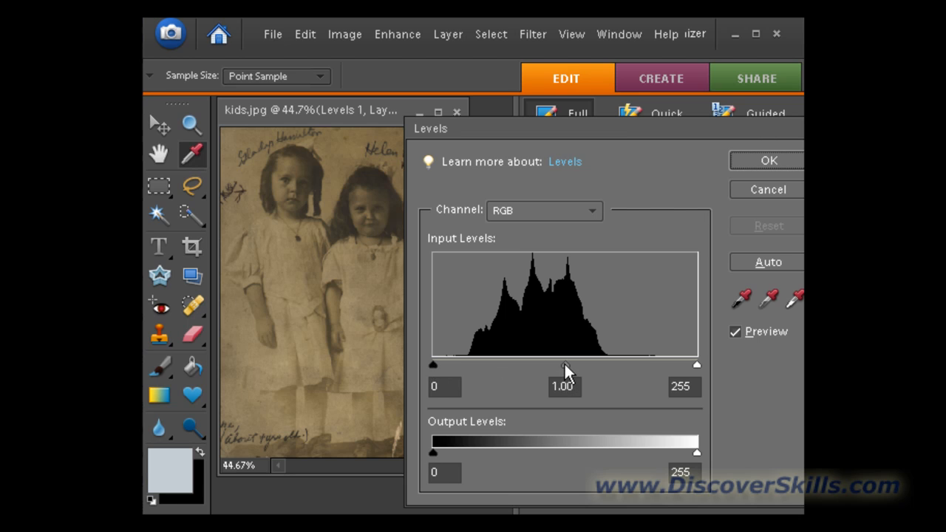
{"action": "mouse_move", "coordinate": [639, 378]}
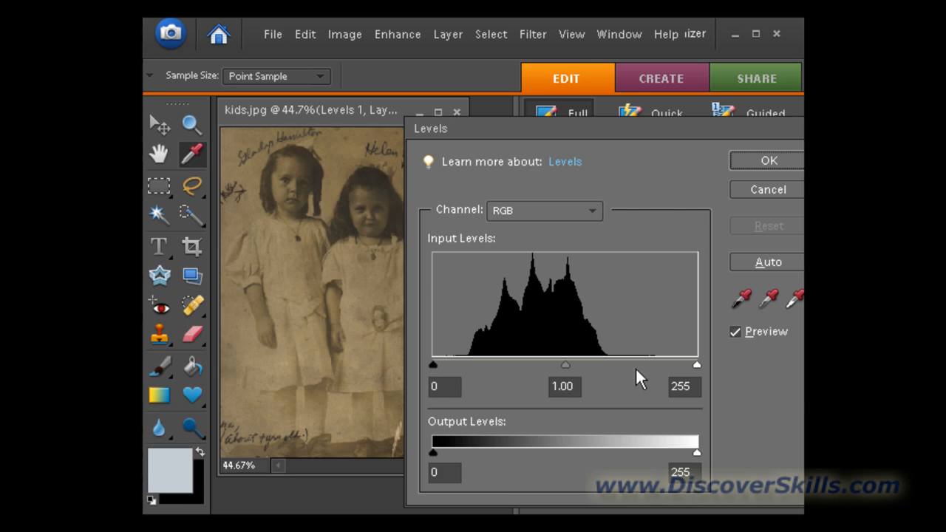
{"action": "mouse_move", "coordinate": [440, 377]}
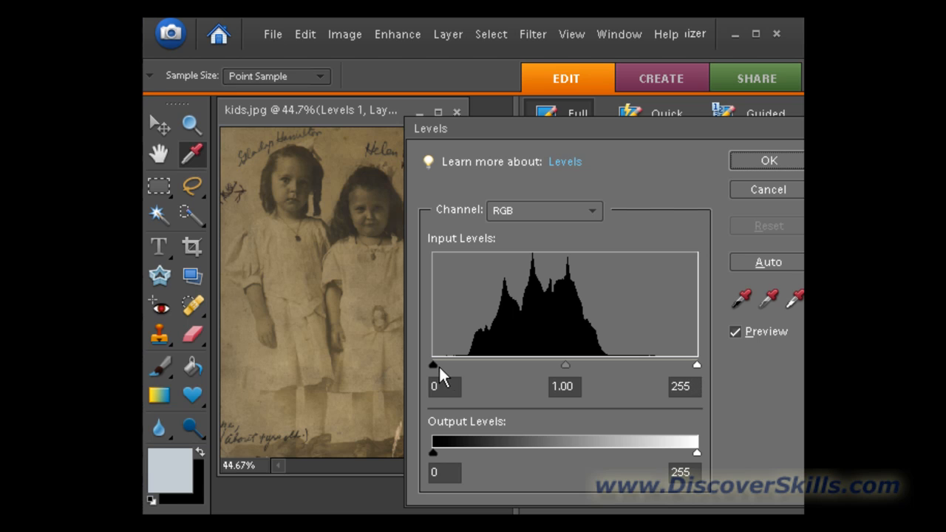
Set Levels inputs to 32 shadows, 1.08 midtones and 171 highlights
{"action": "left_click_drag", "start_coordinate": [433, 365], "coordinate": [444, 364]}
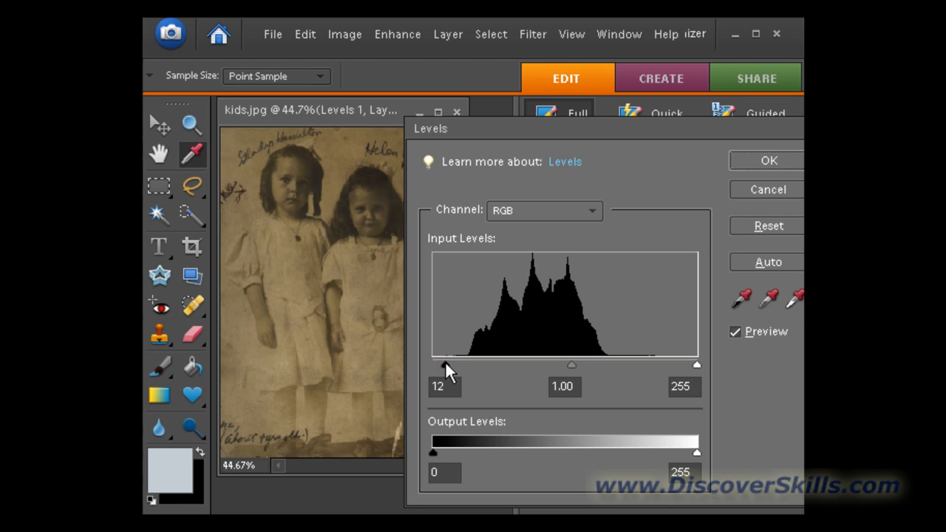
{"action": "left_click_drag", "start_coordinate": [447, 364], "coordinate": [465, 364]}
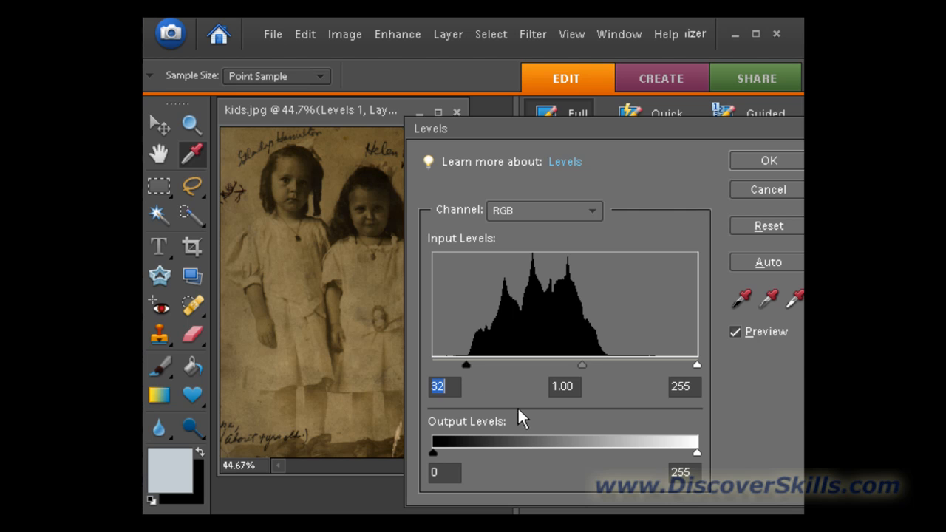
{"action": "left_click_drag", "start_coordinate": [697, 364], "coordinate": [695, 365]}
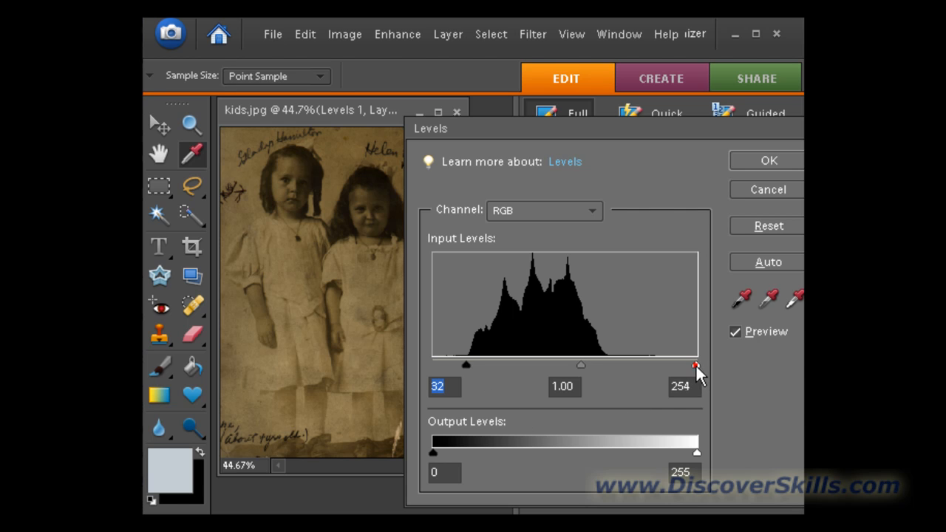
{"action": "left_click_drag", "start_coordinate": [694, 364], "coordinate": [610, 365]}
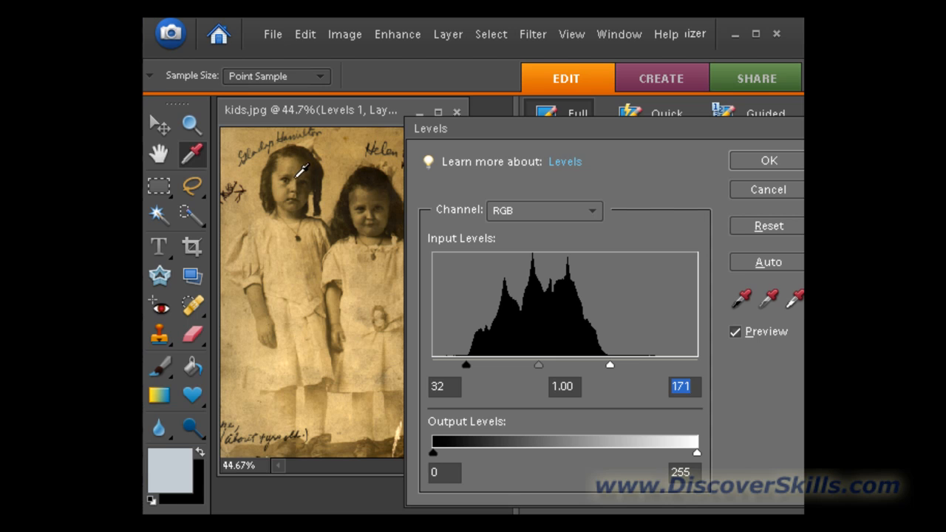
{"action": "mouse_move", "coordinate": [540, 373]}
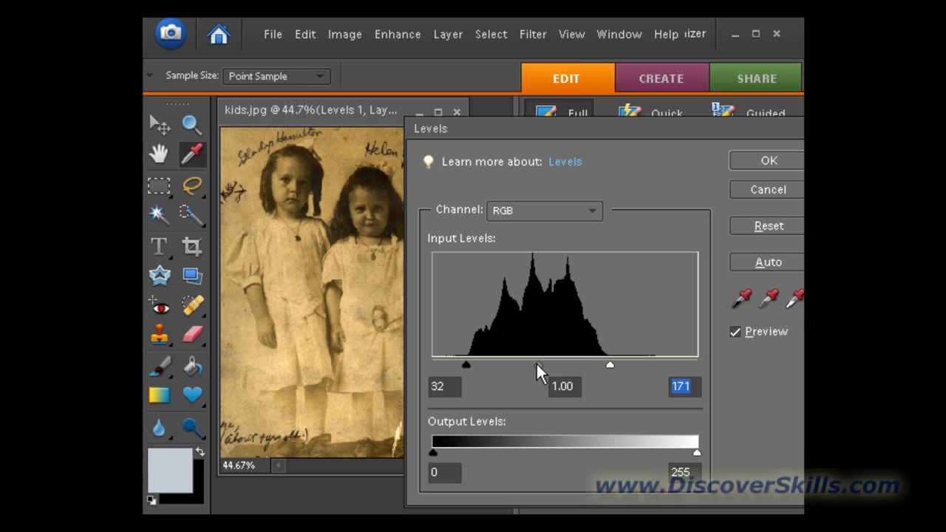
{"action": "left_click_drag", "start_coordinate": [548, 365], "coordinate": [531, 364]}
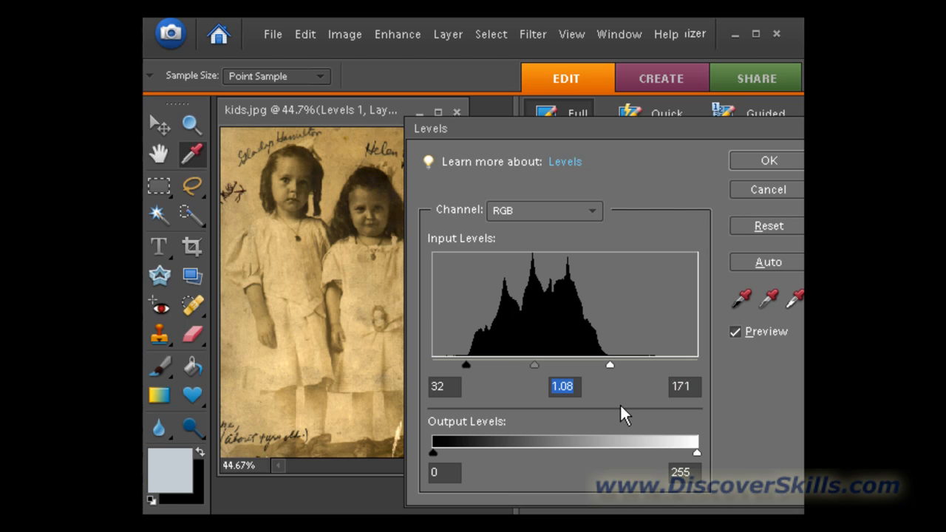
{"action": "mouse_move", "coordinate": [768, 291]}
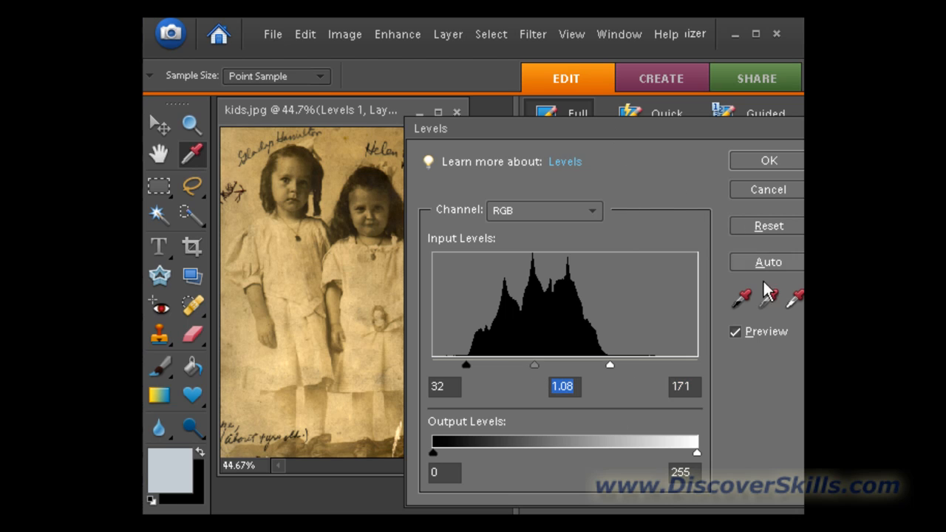
{"action": "mouse_move", "coordinate": [724, 333]}
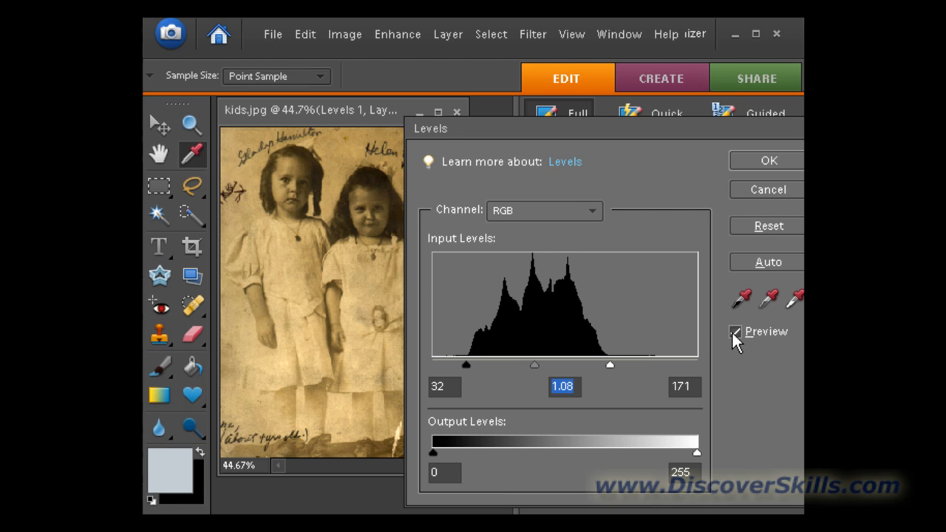
{"action": "left_click", "coordinate": [735, 331]}
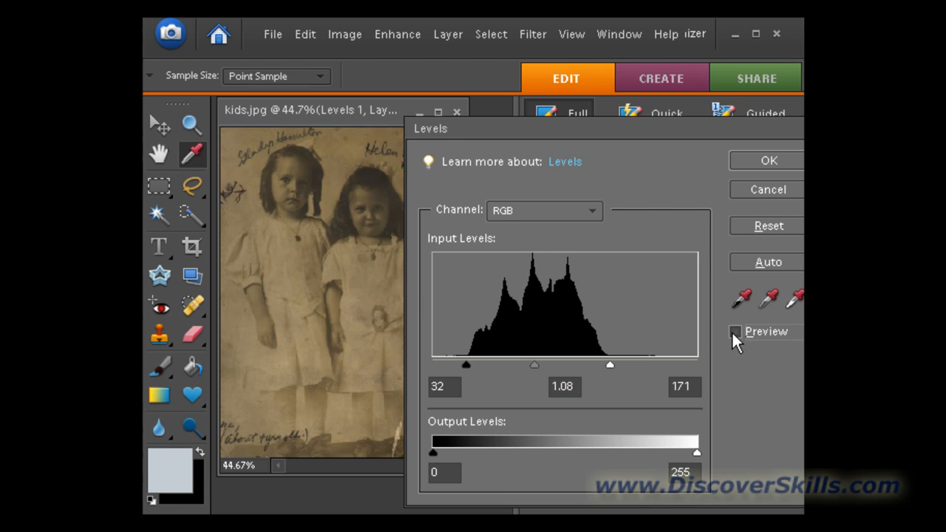
{"action": "left_click", "coordinate": [735, 331]}
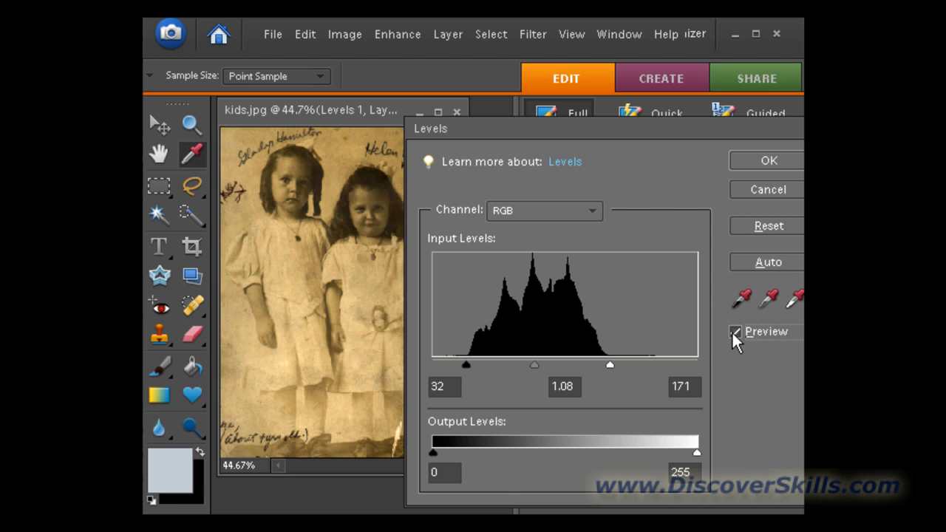
{"action": "mouse_move", "coordinate": [741, 342]}
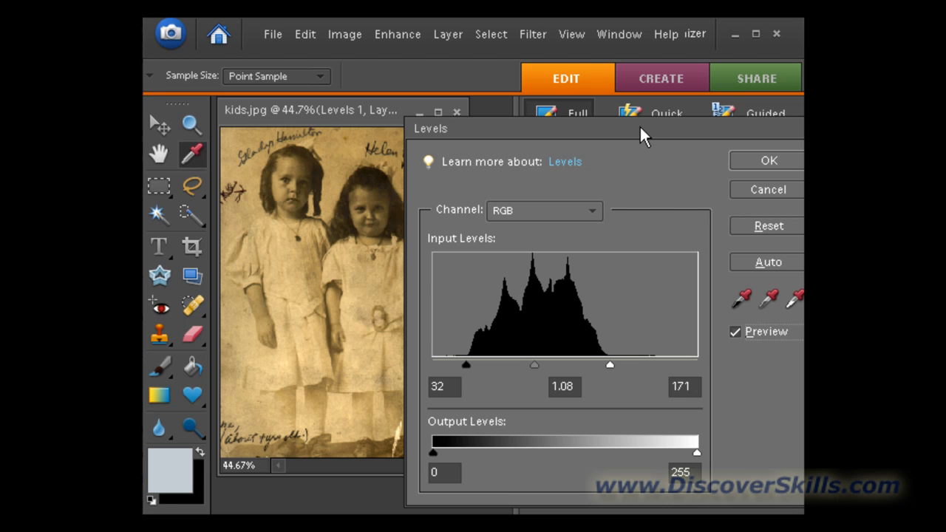
{"action": "mouse_move", "coordinate": [749, 162]}
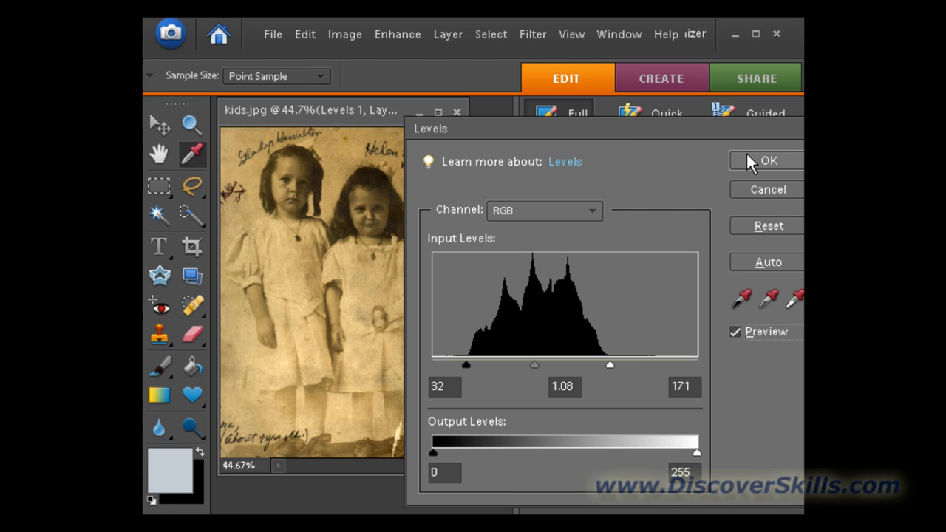
Confirm the Levels dialog, creating Levels 1 above the Background layer
{"action": "left_click", "coordinate": [768, 160]}
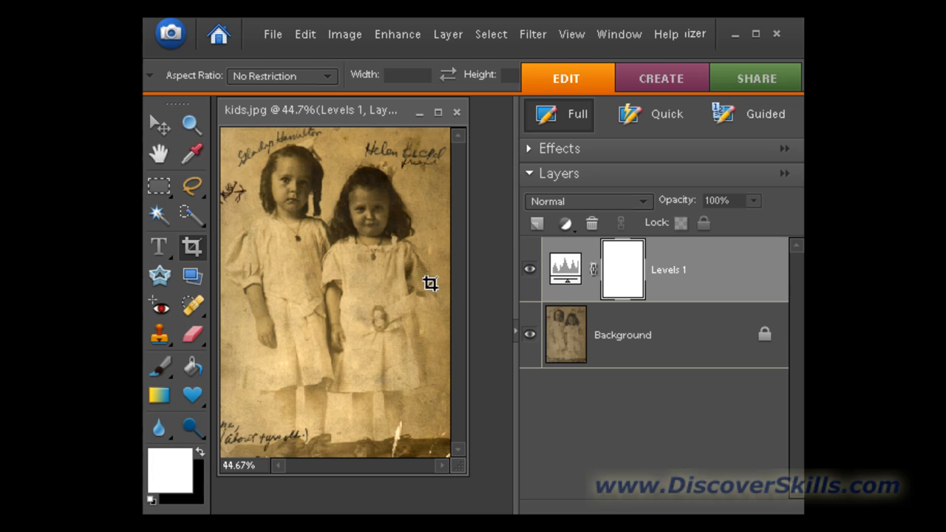
{"action": "mouse_move", "coordinate": [512, 427]}
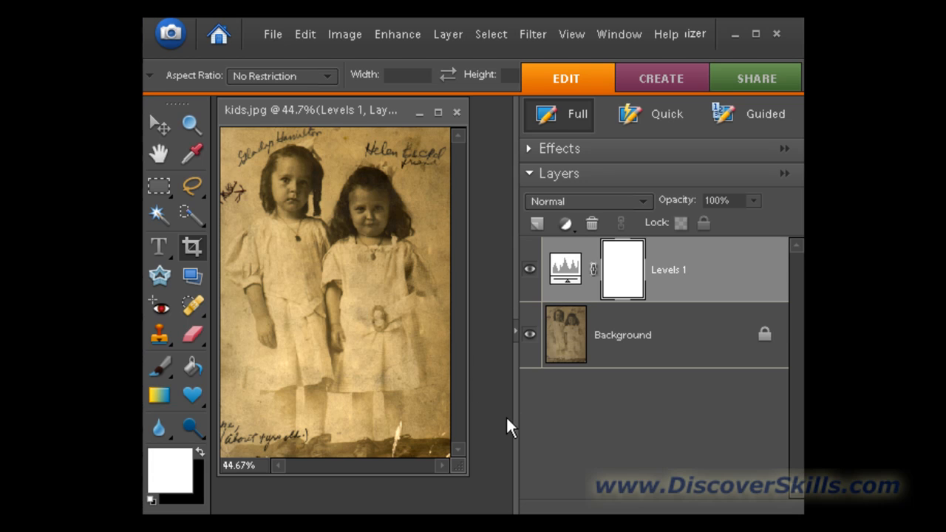
{"action": "mouse_move", "coordinate": [512, 416]}
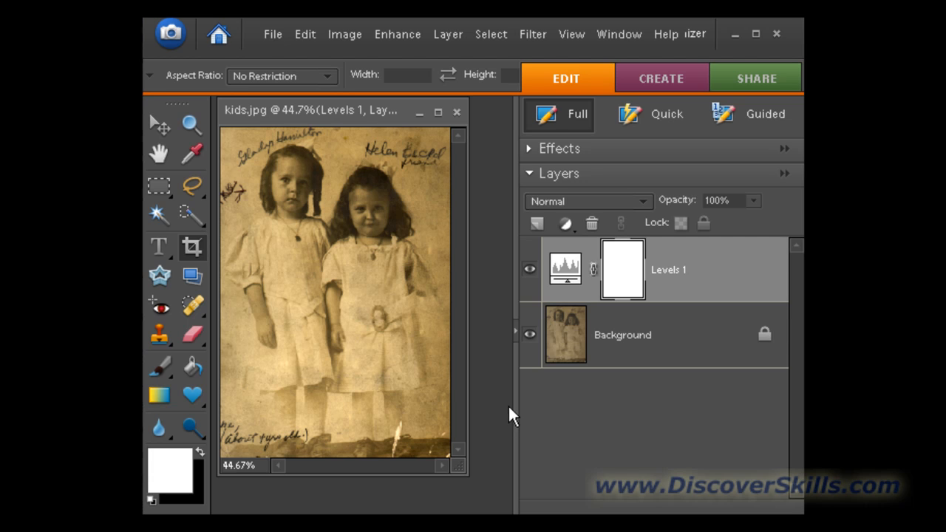
{"action": "mouse_move", "coordinate": [515, 486]}
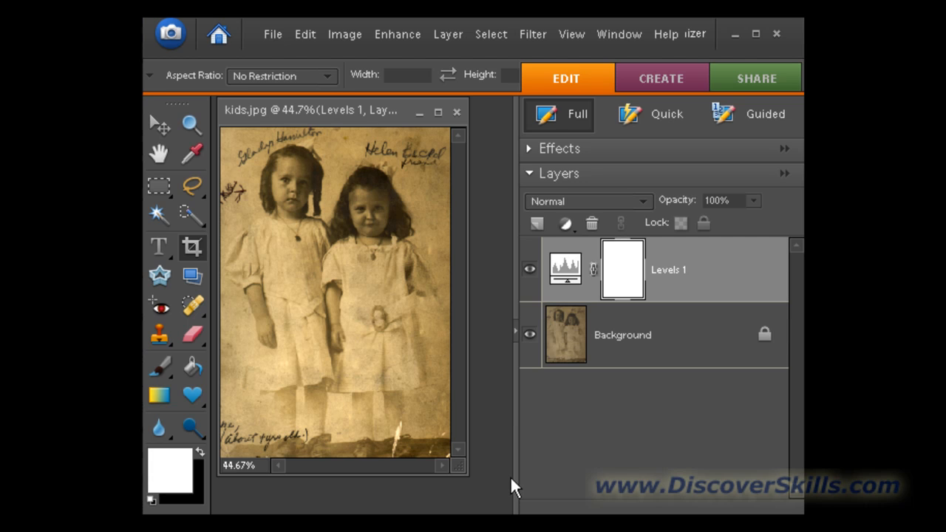
{"action": "mouse_move", "coordinate": [562, 477]}
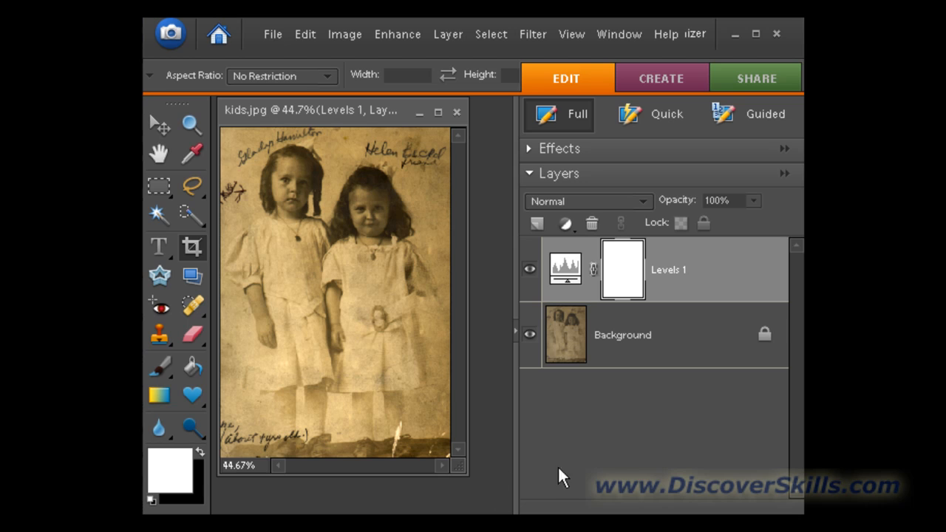
Add a Hue/Saturation adjustment on the Background layer and list its colour ranges
{"action": "left_click", "coordinate": [629, 335]}
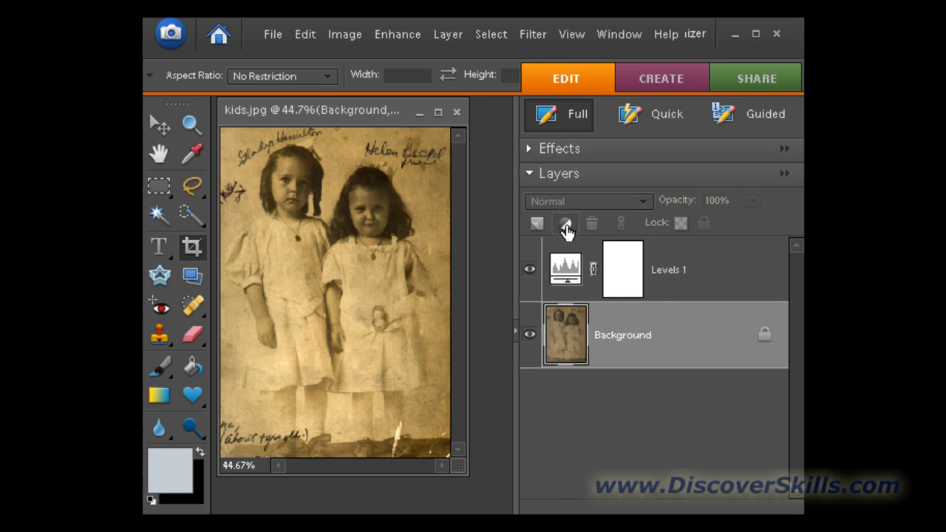
{"action": "mouse_move", "coordinate": [565, 224]}
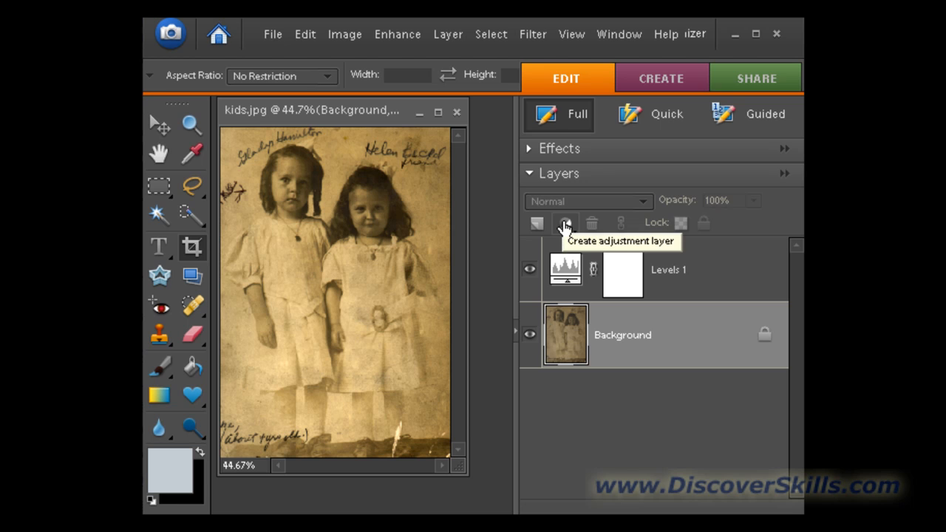
{"action": "left_click", "coordinate": [565, 222]}
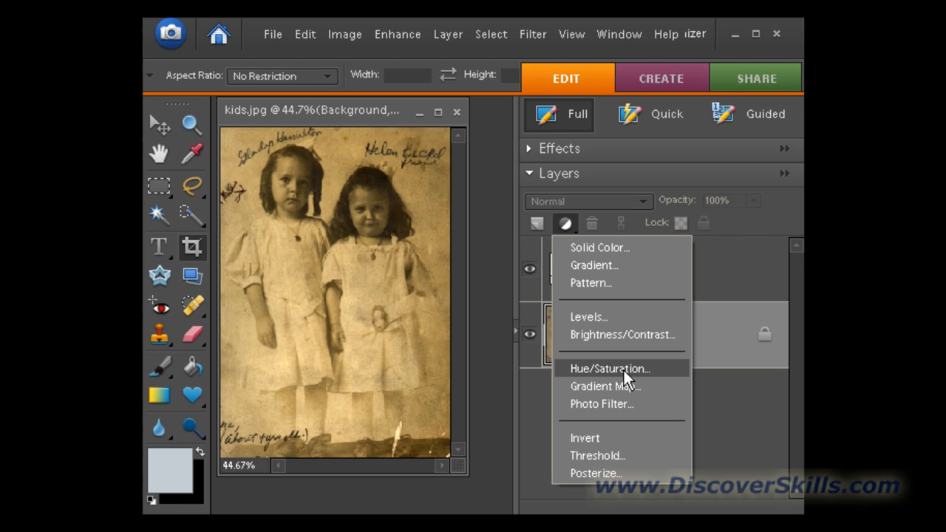
{"action": "left_click", "coordinate": [609, 368]}
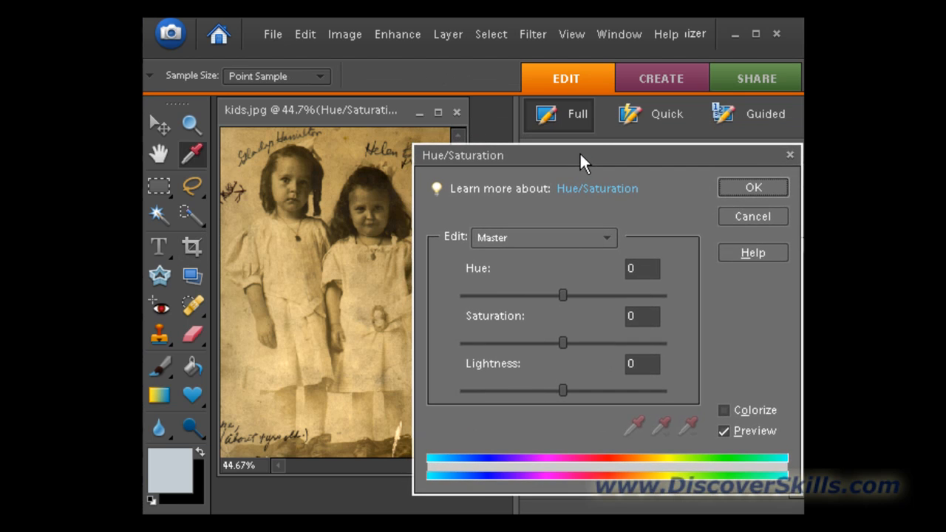
{"action": "mouse_move", "coordinate": [591, 428]}
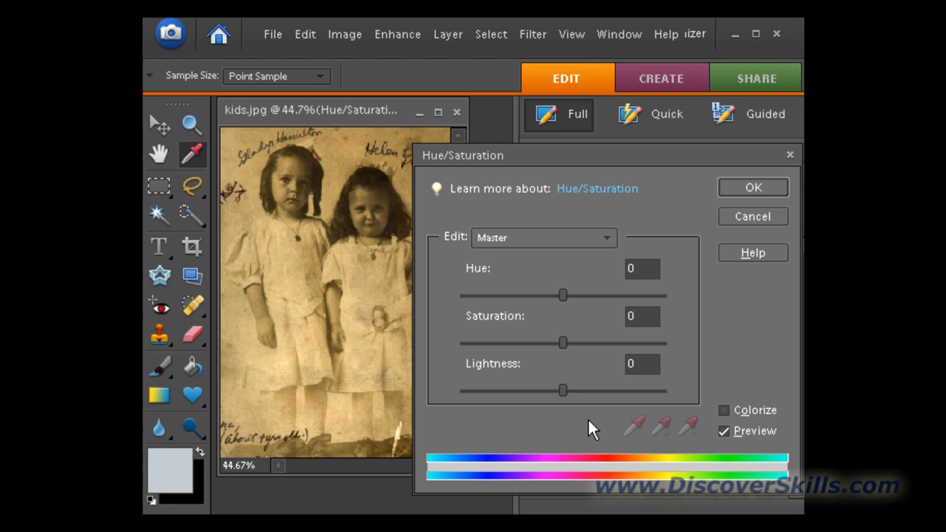
{"action": "mouse_move", "coordinate": [591, 399]}
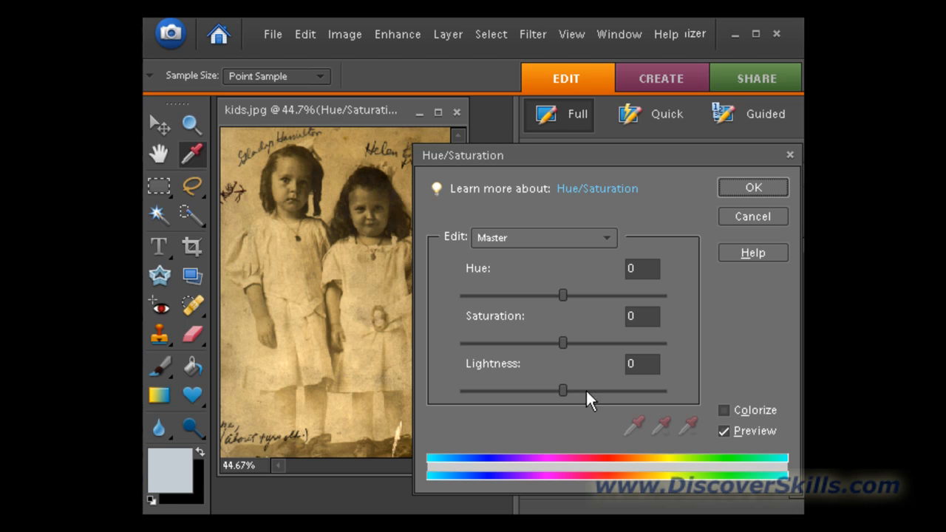
{"action": "mouse_move", "coordinate": [462, 248]}
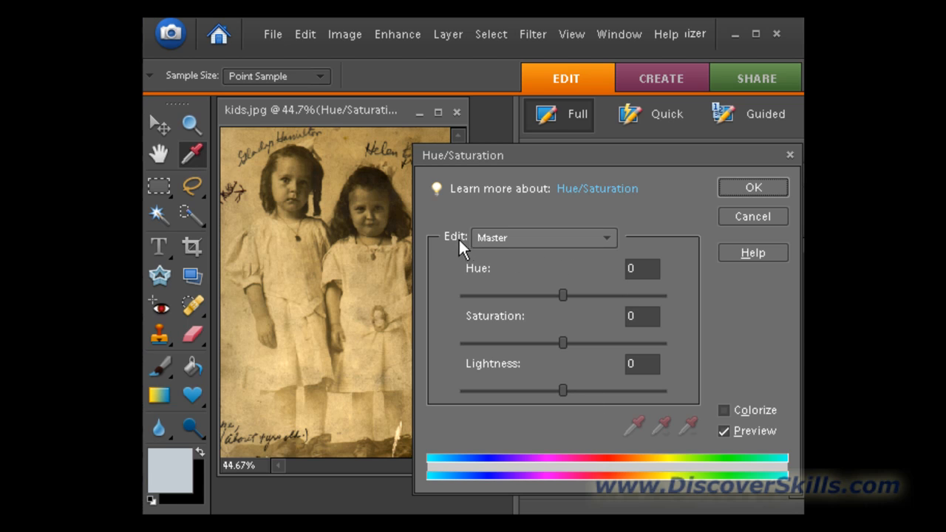
{"action": "mouse_move", "coordinate": [613, 244]}
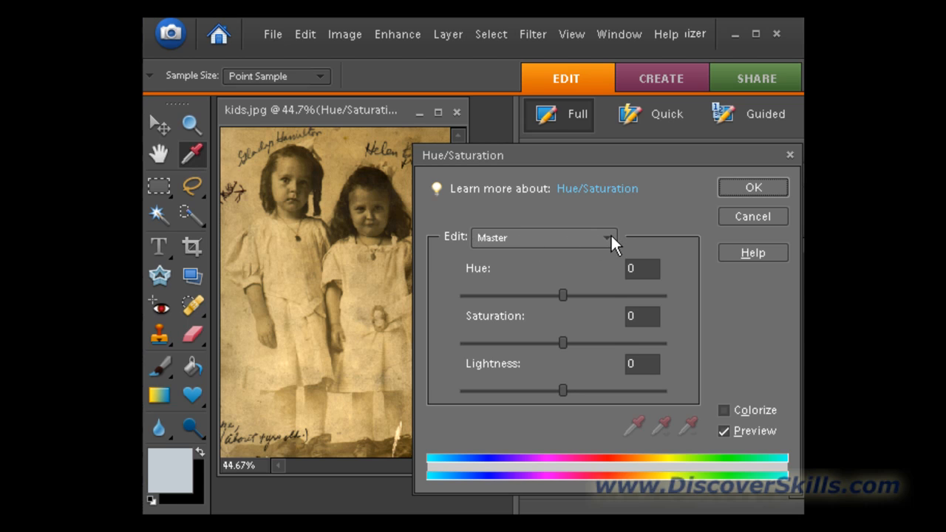
{"action": "left_click", "coordinate": [612, 237]}
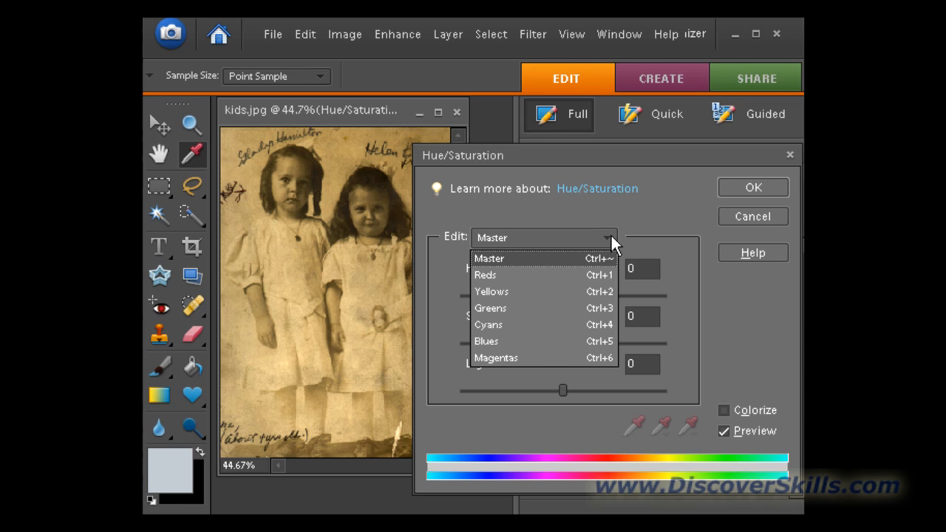
{"action": "mouse_move", "coordinate": [510, 292]}
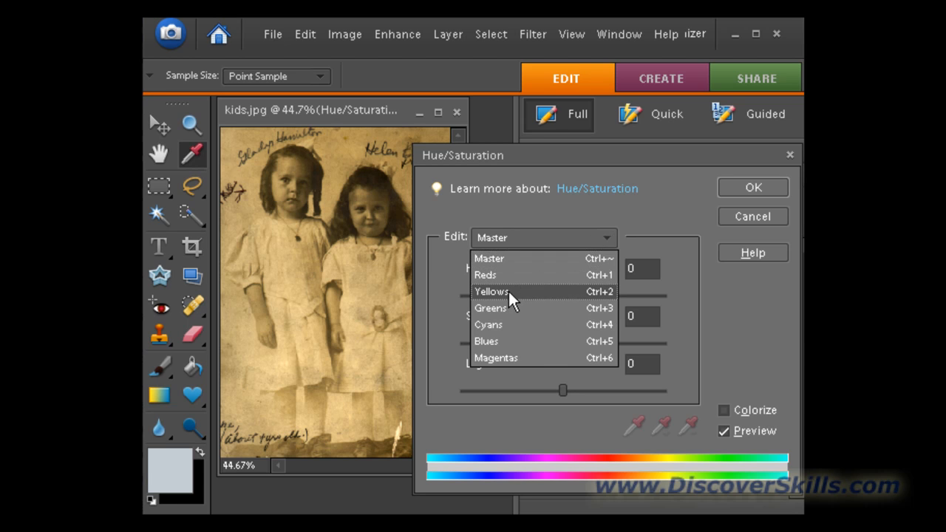
Lower the Yellows saturation to -82 and commit the Hue/Saturation 1 layer
{"action": "left_click", "coordinate": [491, 291]}
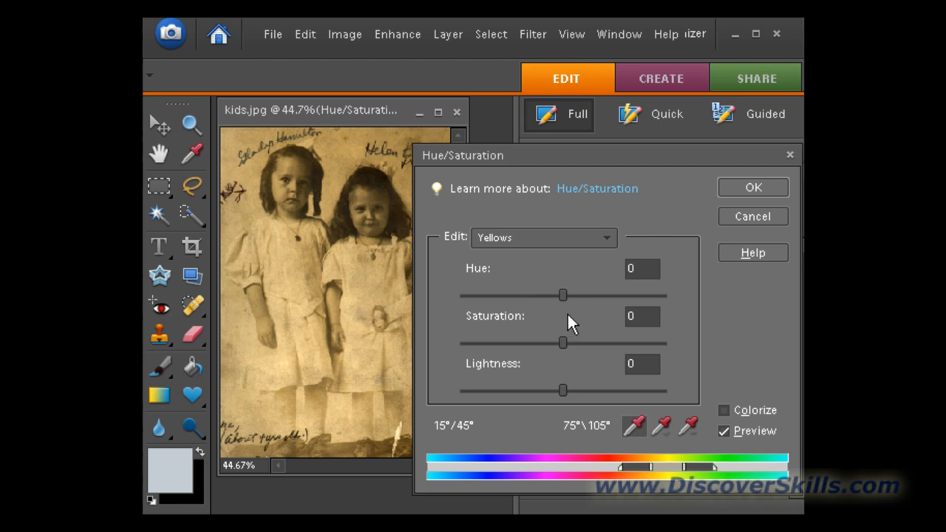
{"action": "mouse_move", "coordinate": [565, 347]}
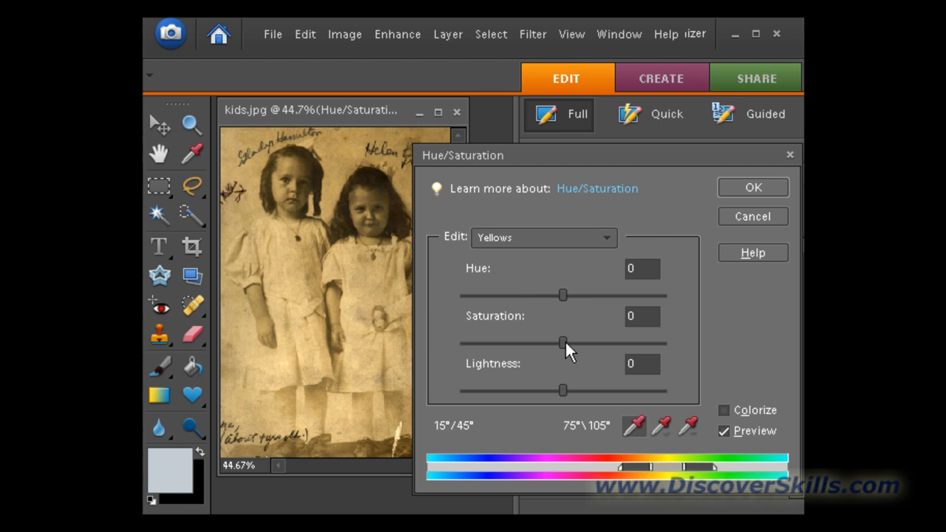
{"action": "left_click_drag", "start_coordinate": [563, 342], "coordinate": [490, 342]}
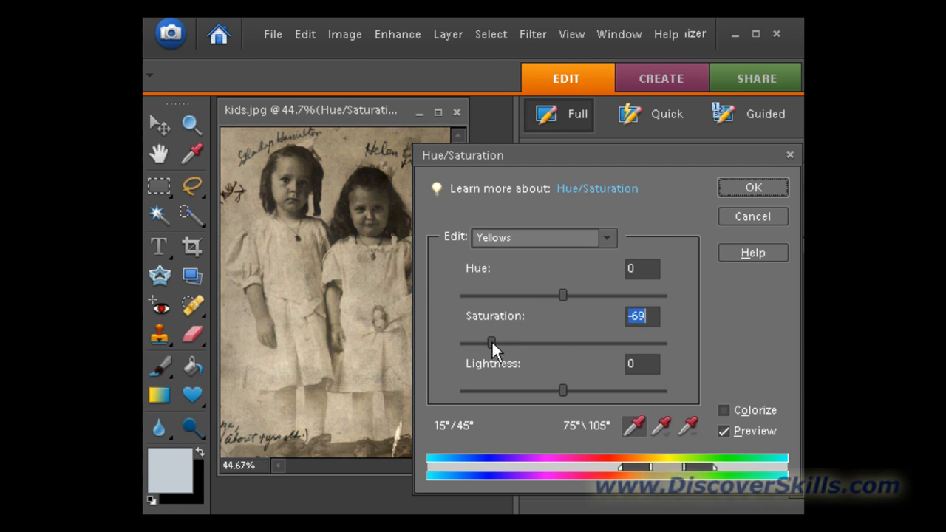
{"action": "left_click_drag", "start_coordinate": [490, 340], "coordinate": [474, 341]}
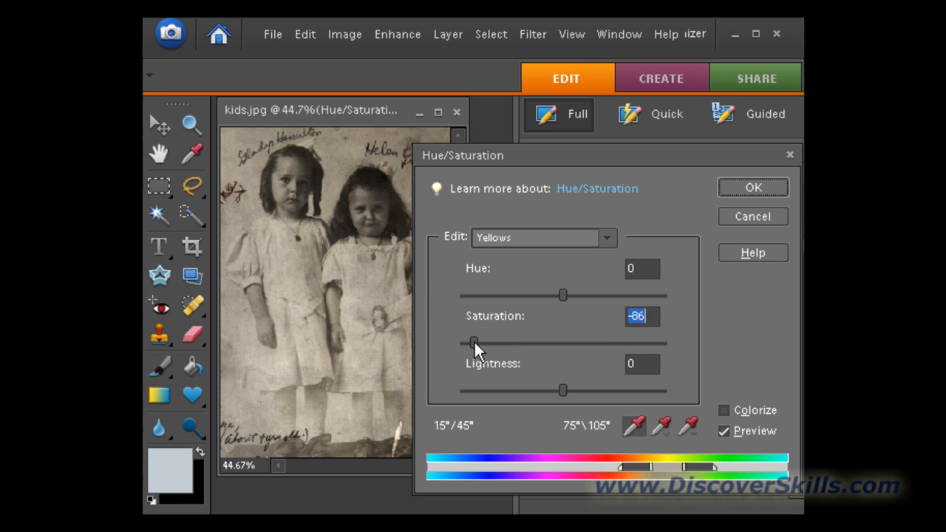
{"action": "left_click_drag", "start_coordinate": [475, 343], "coordinate": [478, 342]}
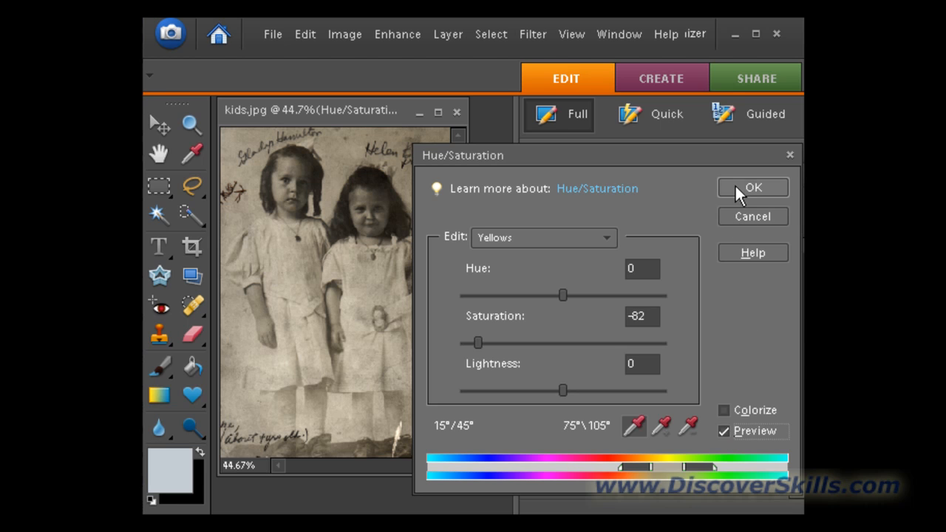
{"action": "left_click", "coordinate": [752, 187]}
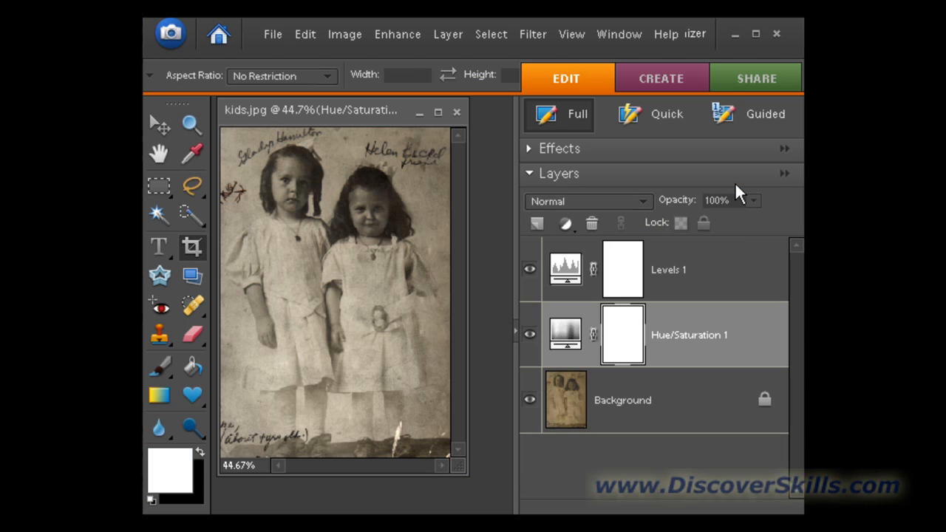
{"action": "mouse_move", "coordinate": [477, 507]}
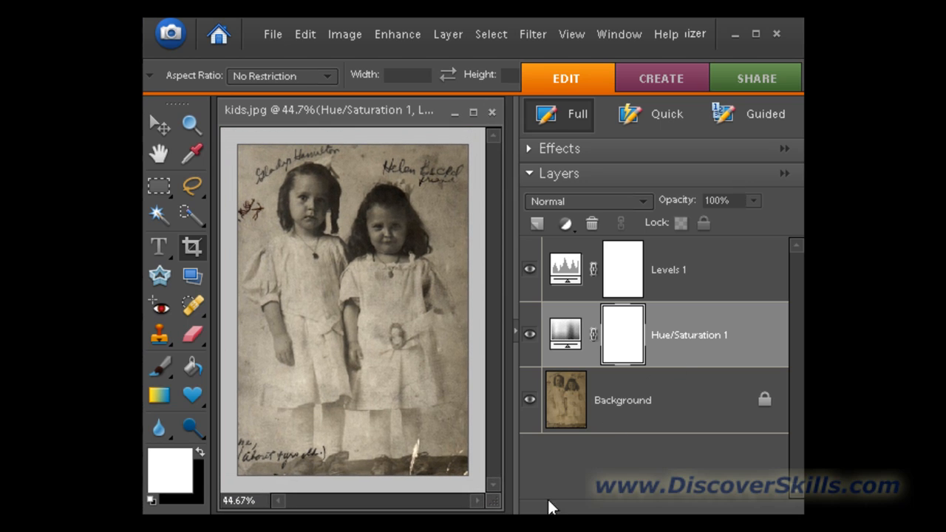
{"action": "mouse_move", "coordinate": [554, 269]}
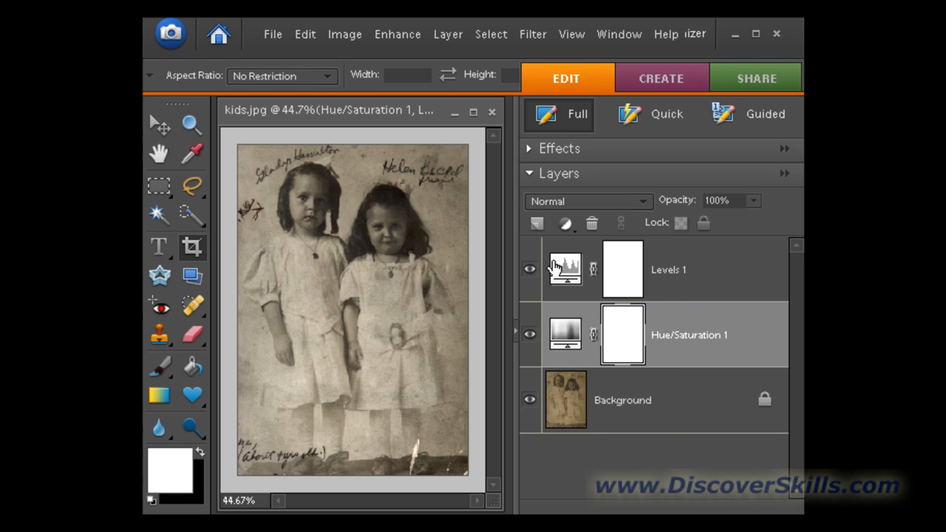
Reopen Levels 1, drop the white input from 171 to 148, and tweak midtones
{"action": "double_click", "coordinate": [564, 269]}
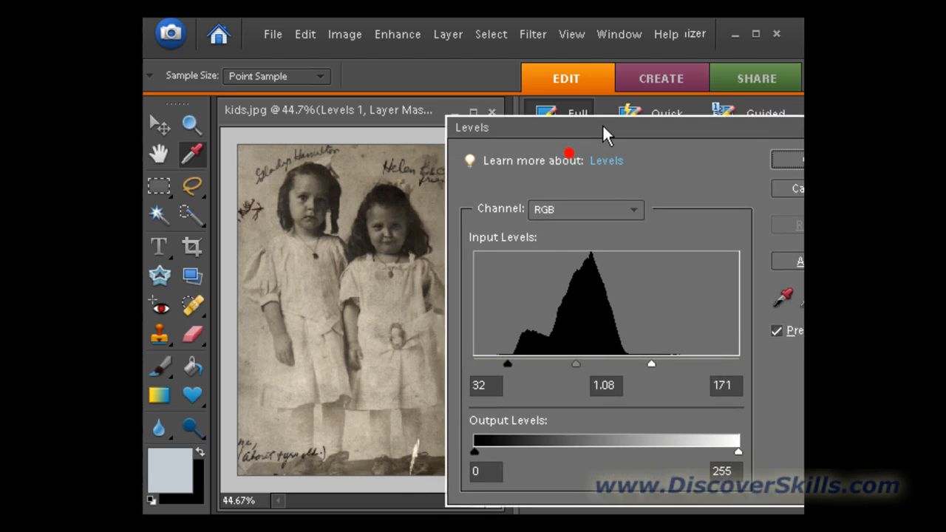
{"action": "left_click_drag", "start_coordinate": [605, 127], "coordinate": [632, 131]}
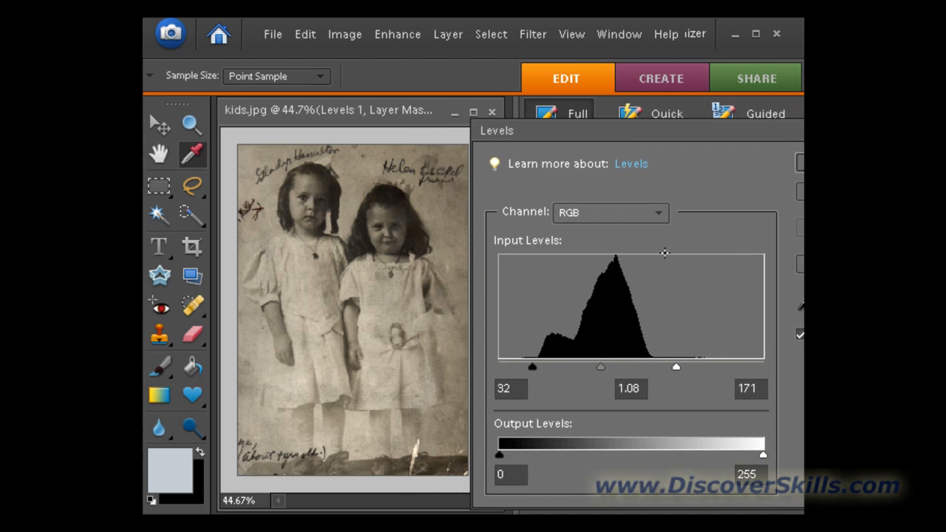
{"action": "mouse_move", "coordinate": [427, 240]}
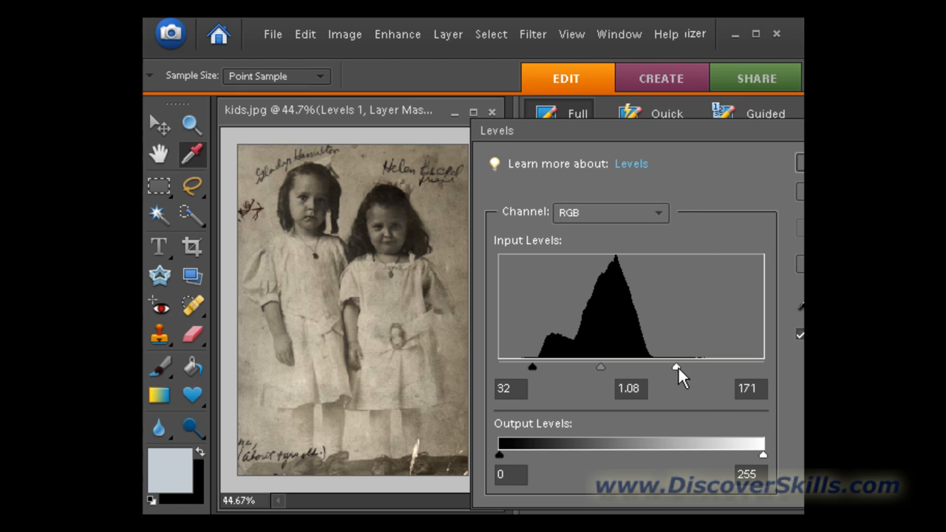
{"action": "left_click_drag", "start_coordinate": [675, 367], "coordinate": [653, 368]}
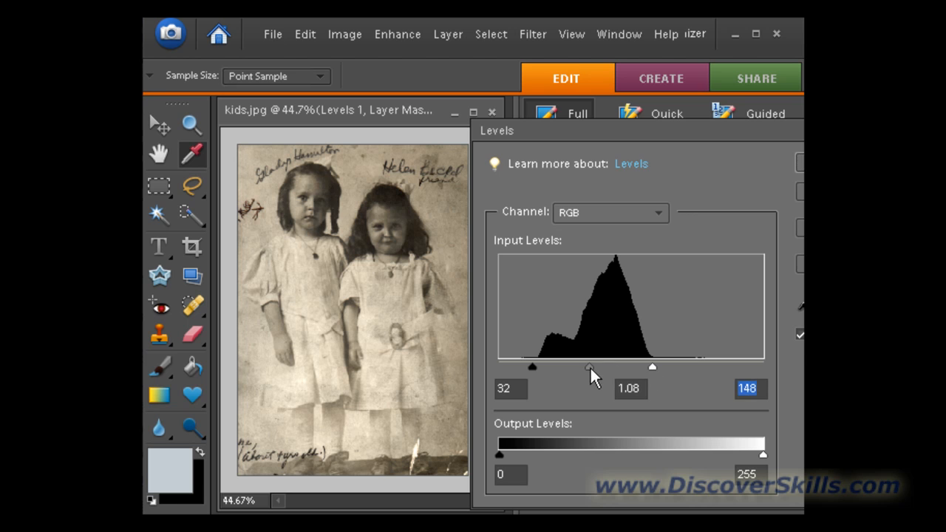
{"action": "left_click_drag", "start_coordinate": [591, 366], "coordinate": [589, 366]}
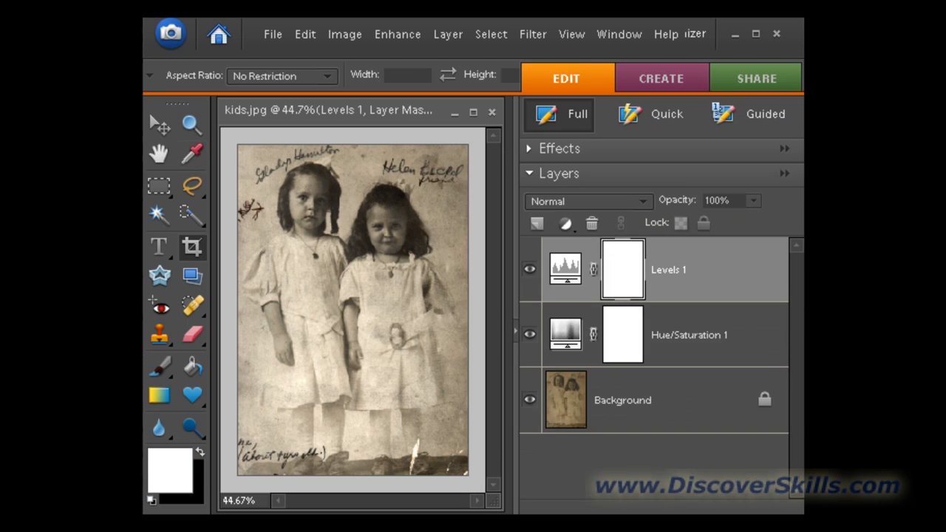
{"action": "mouse_move", "coordinate": [665, 507]}
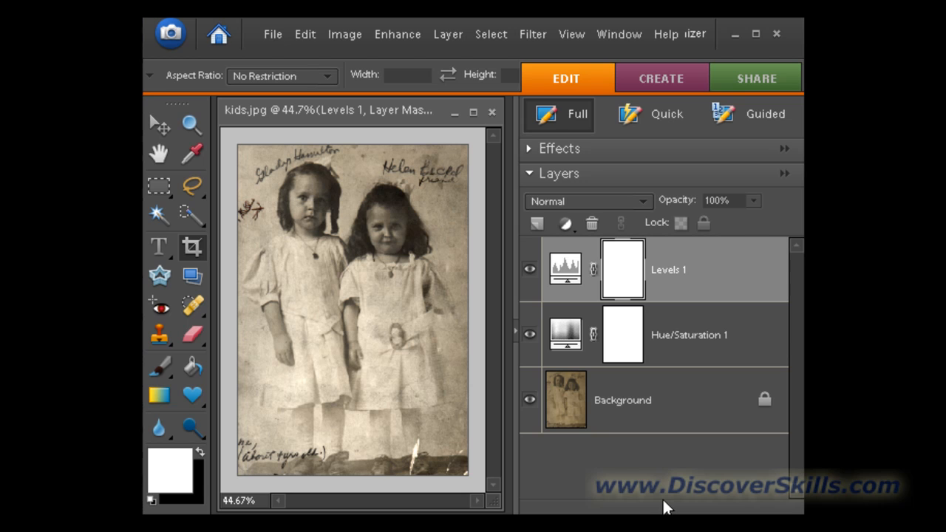
{"action": "mouse_move", "coordinate": [423, 443]}
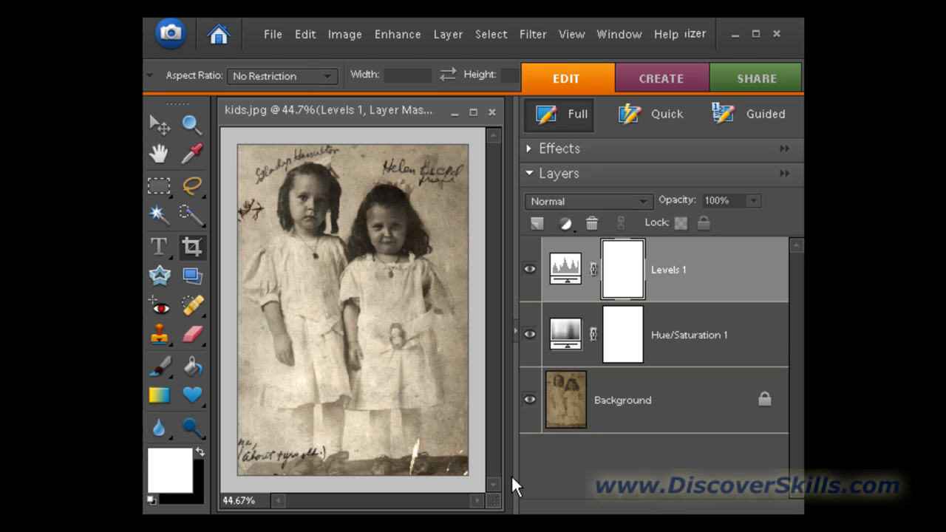
{"action": "mouse_move", "coordinate": [213, 150]}
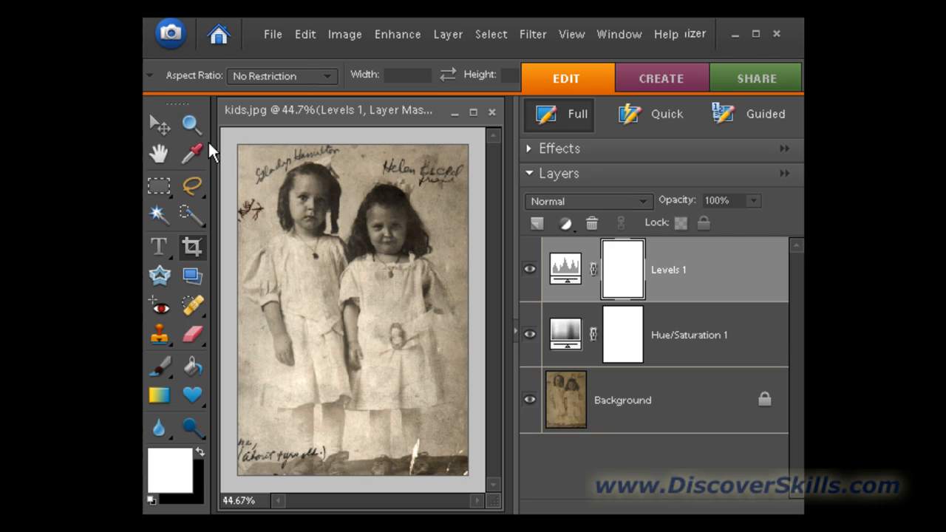
Switch to the Zoom tool for a close-up of the bottom tear
{"action": "left_click", "coordinate": [191, 124]}
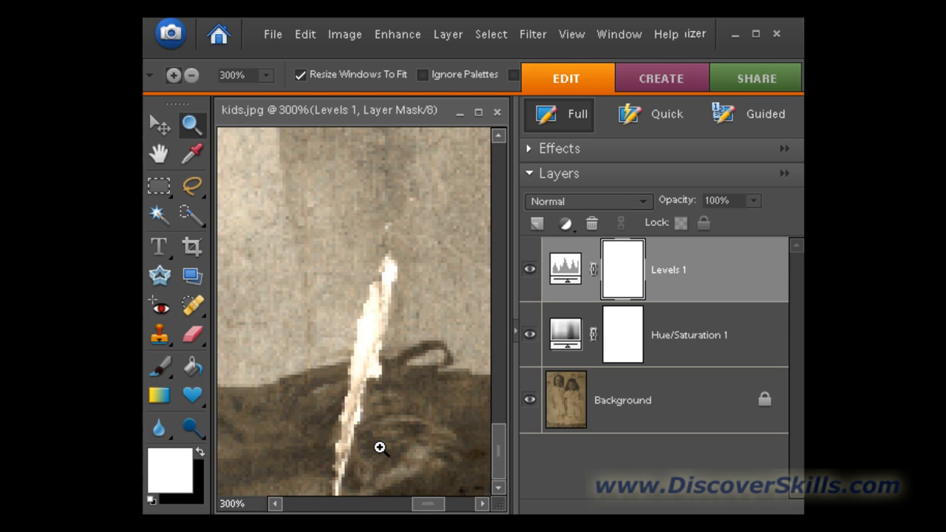
{"action": "mouse_move", "coordinate": [338, 386]}
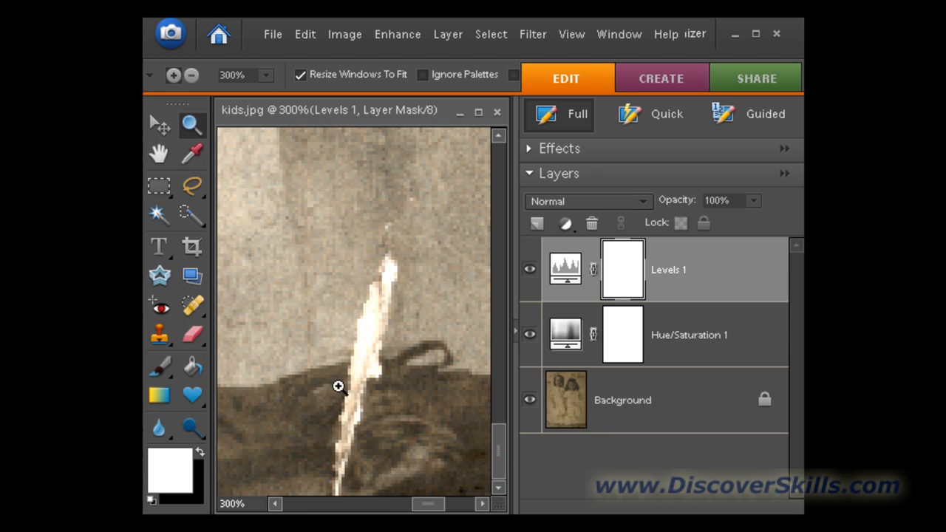
{"action": "mouse_move", "coordinate": [309, 420]}
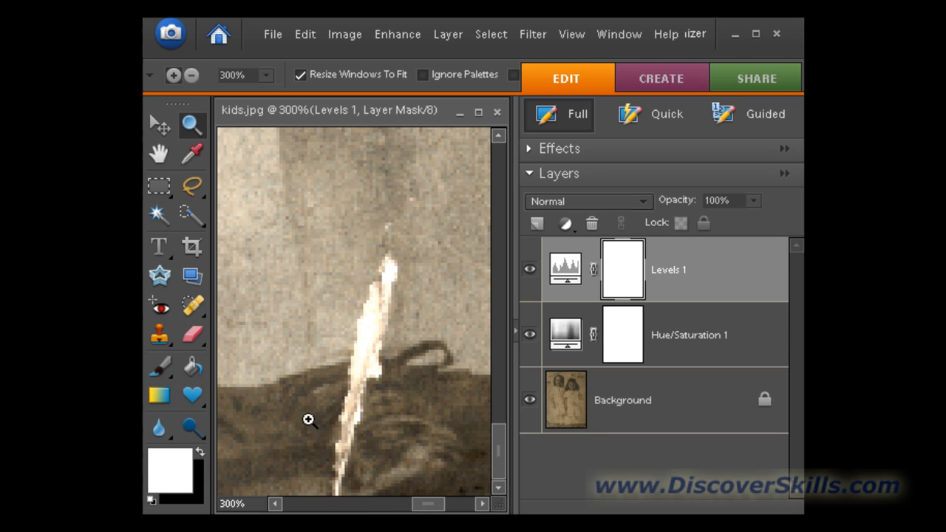
{"action": "mouse_move", "coordinate": [170, 350]}
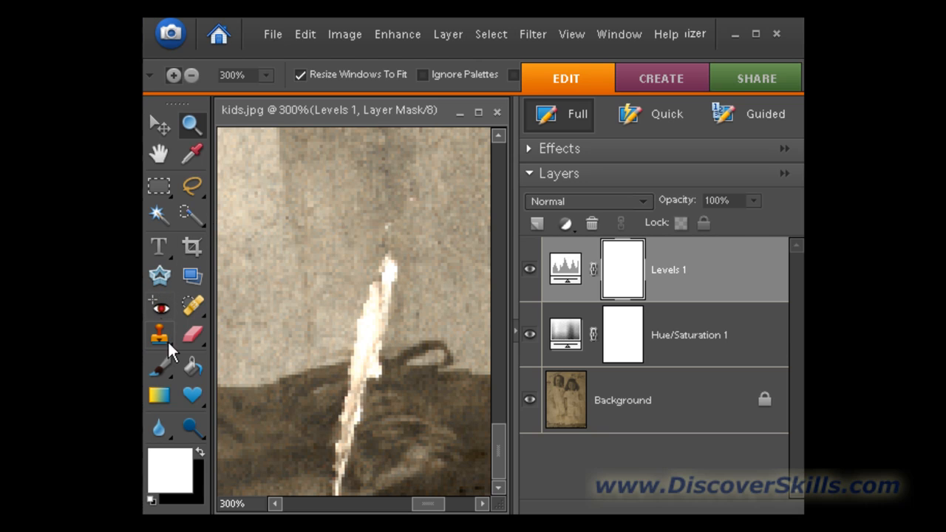
{"action": "mouse_move", "coordinate": [161, 336]}
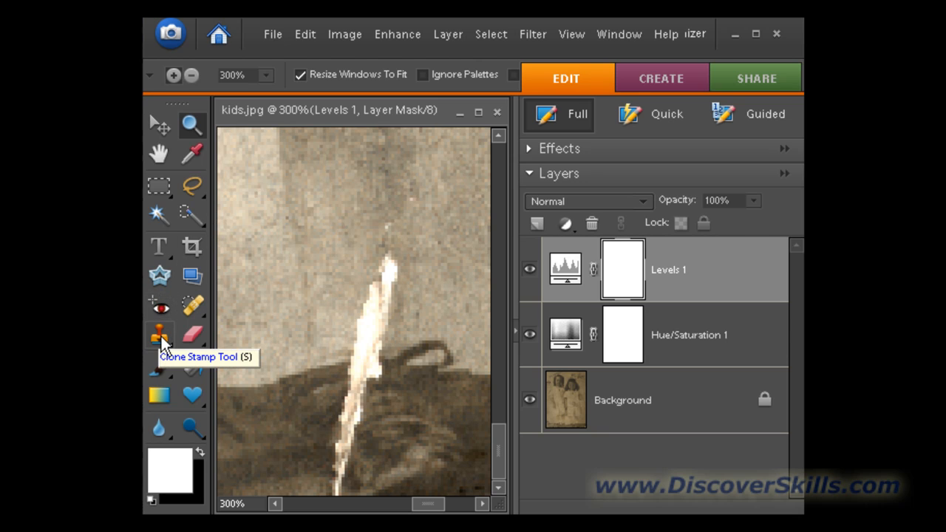
Pick the Clone Stamp with a 10 px brush and paint over the tear
{"action": "left_click", "coordinate": [160, 334]}
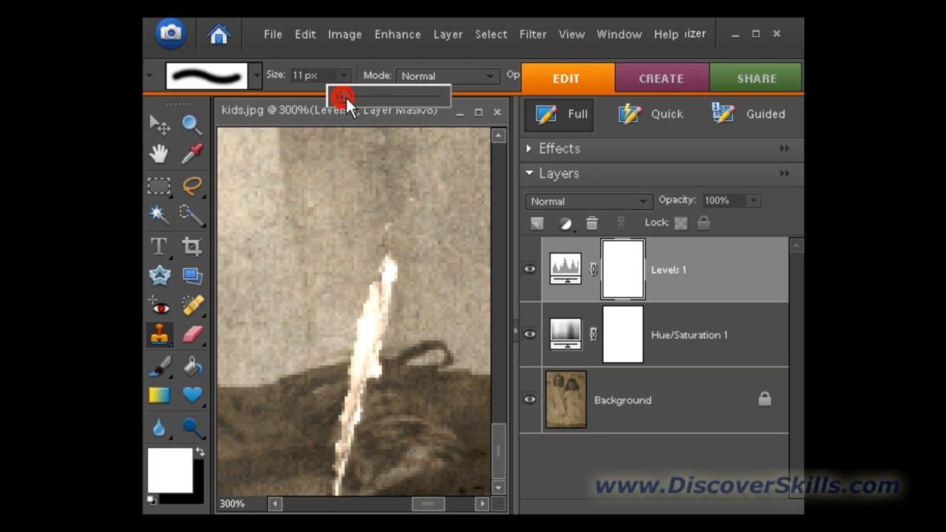
{"action": "left_click_drag", "start_coordinate": [340, 96], "coordinate": [347, 96]}
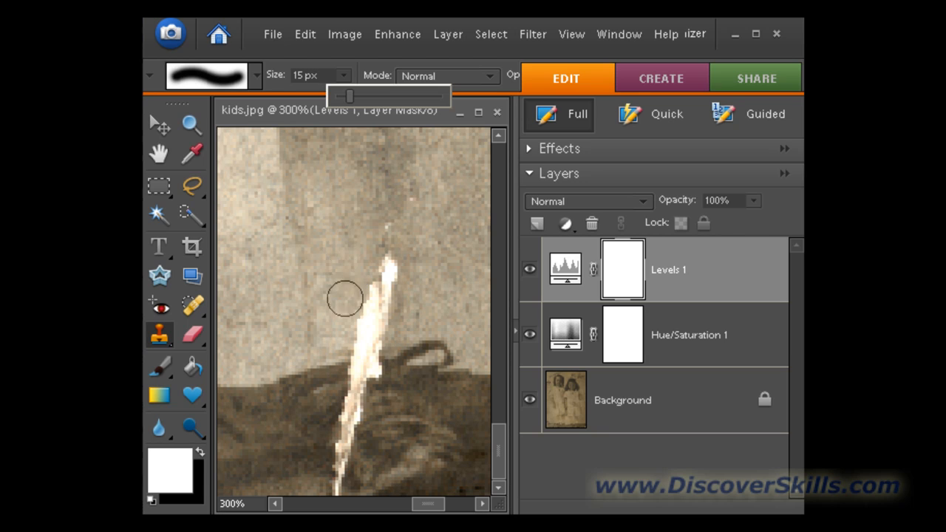
{"action": "mouse_move", "coordinate": [344, 264]}
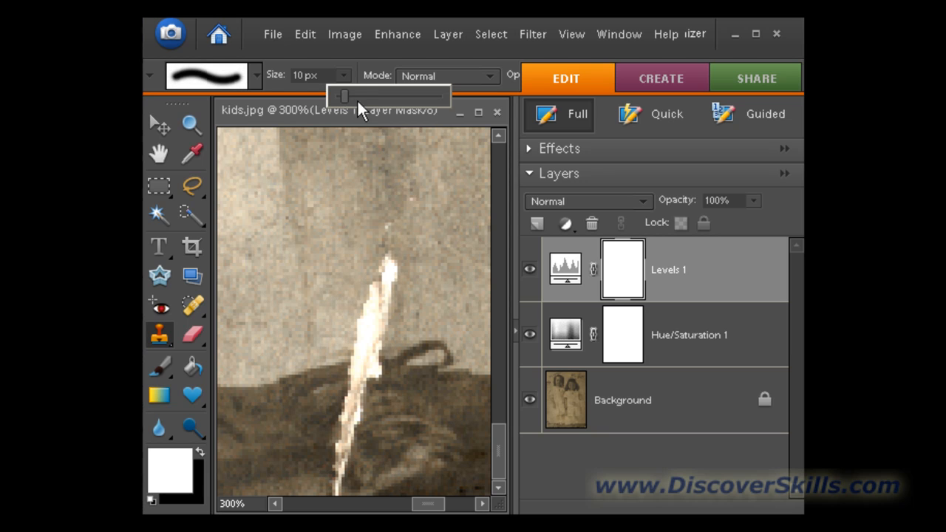
{"action": "mouse_move", "coordinate": [365, 256]}
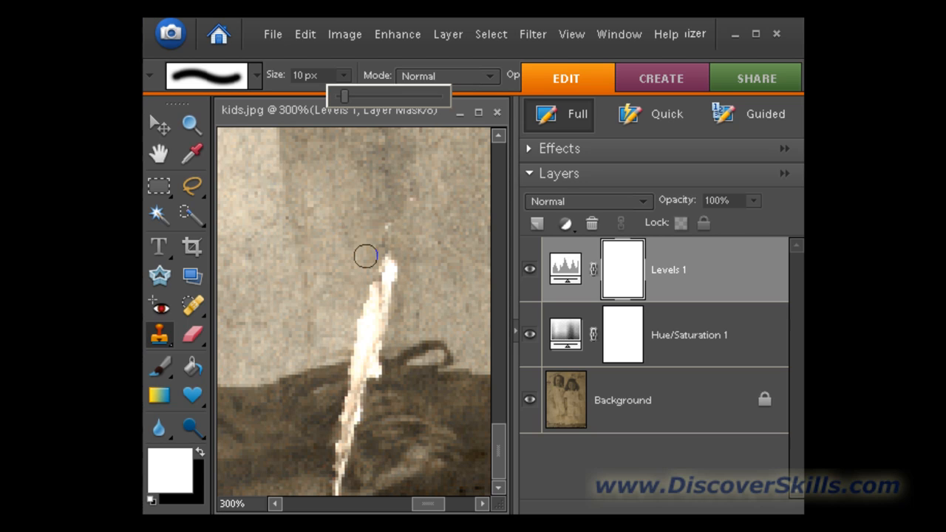
{"action": "mouse_move", "coordinate": [357, 268]}
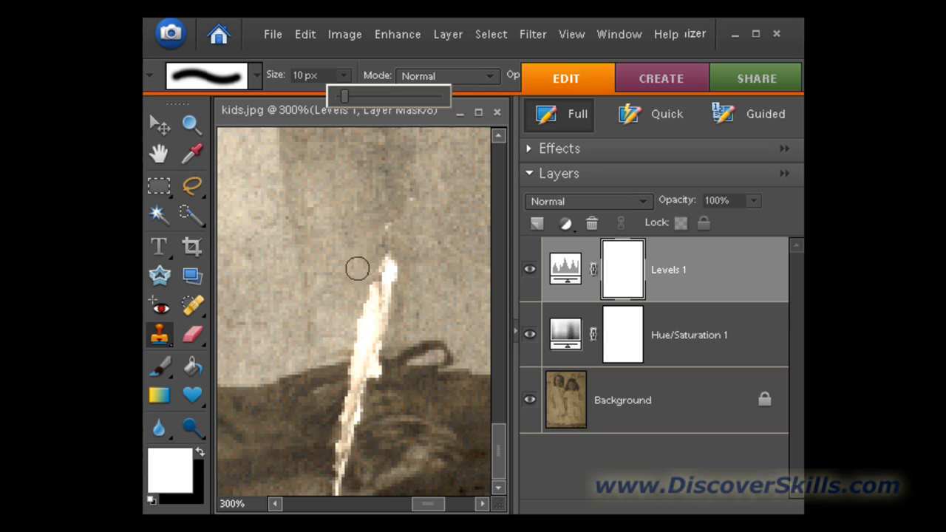
{"action": "mouse_move", "coordinate": [342, 272]}
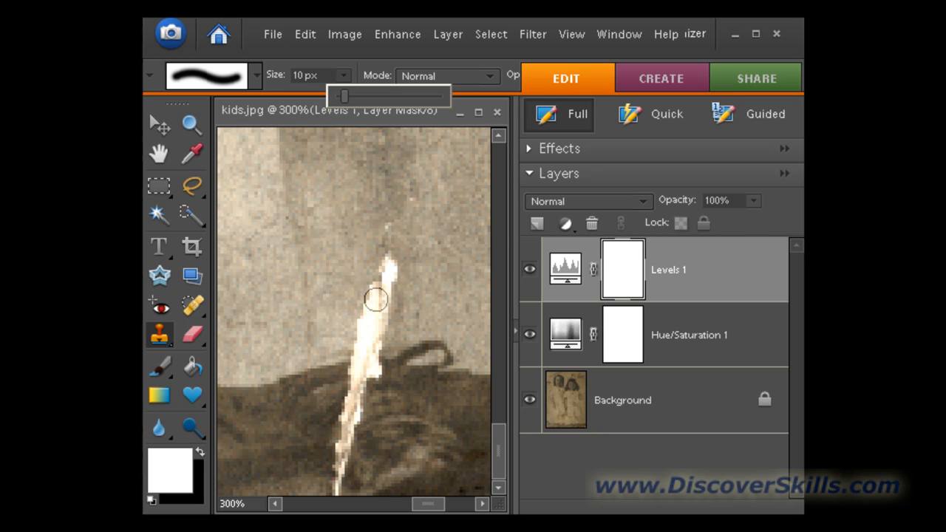
{"action": "mouse_move", "coordinate": [342, 267]}
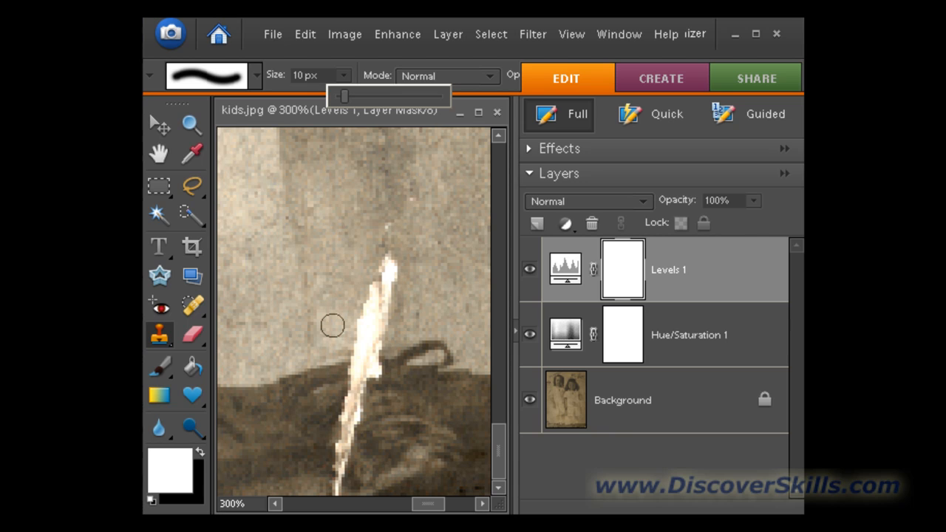
{"action": "mouse_move", "coordinate": [360, 245]}
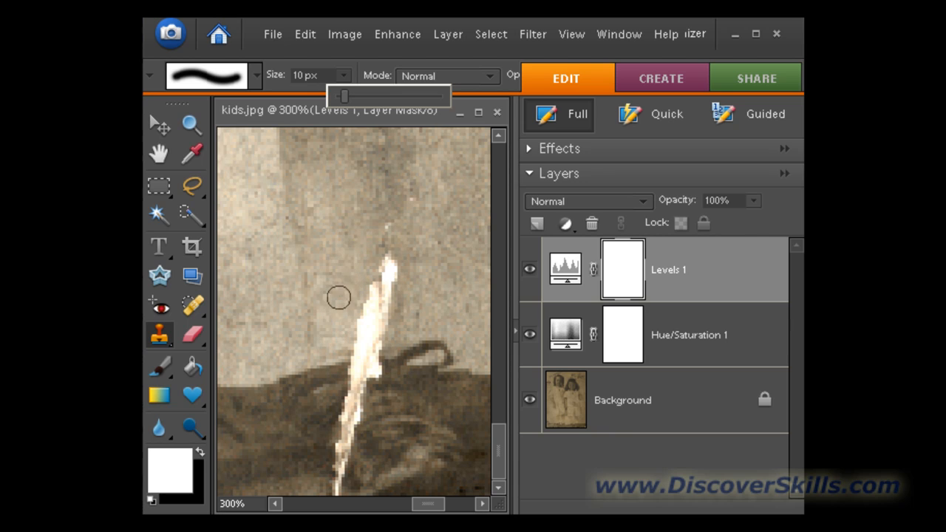
{"action": "mouse_move", "coordinate": [343, 270]}
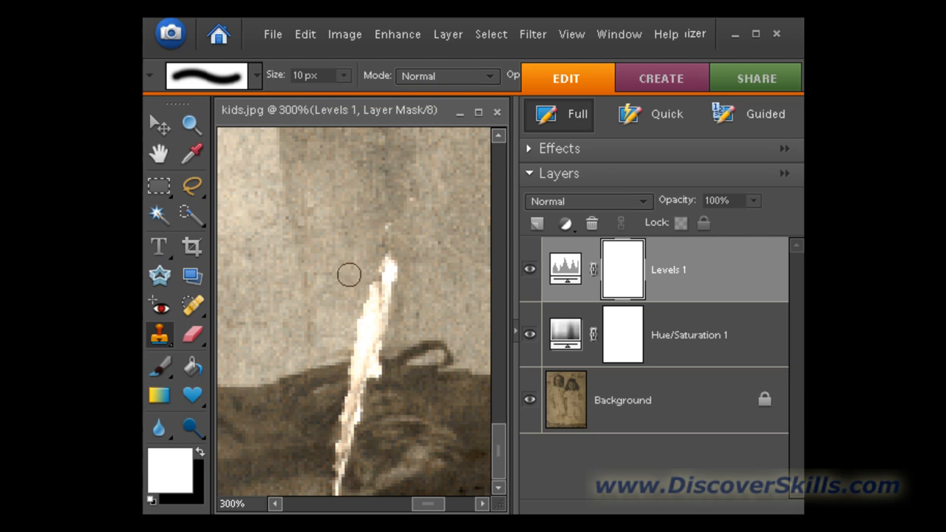
{"action": "mouse_move", "coordinate": [387, 270]}
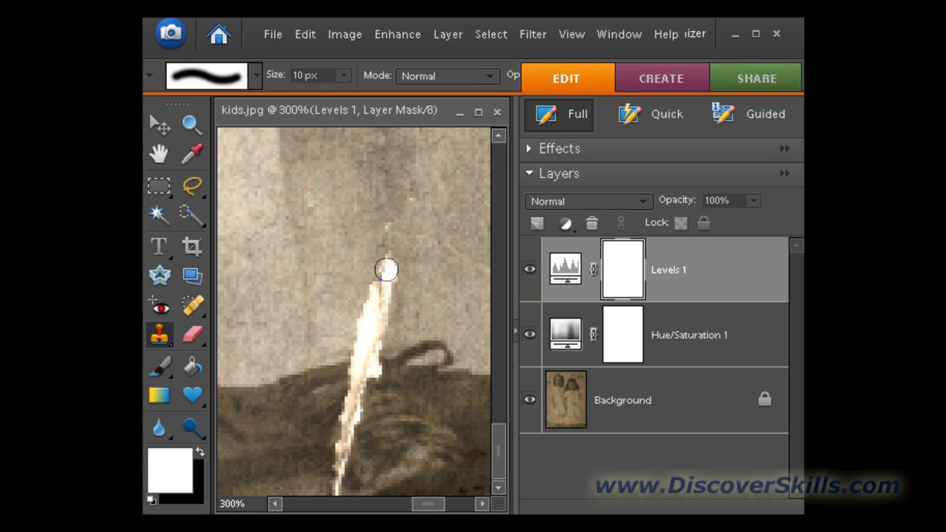
{"action": "left_click_drag", "start_coordinate": [387, 269], "coordinate": [359, 371]}
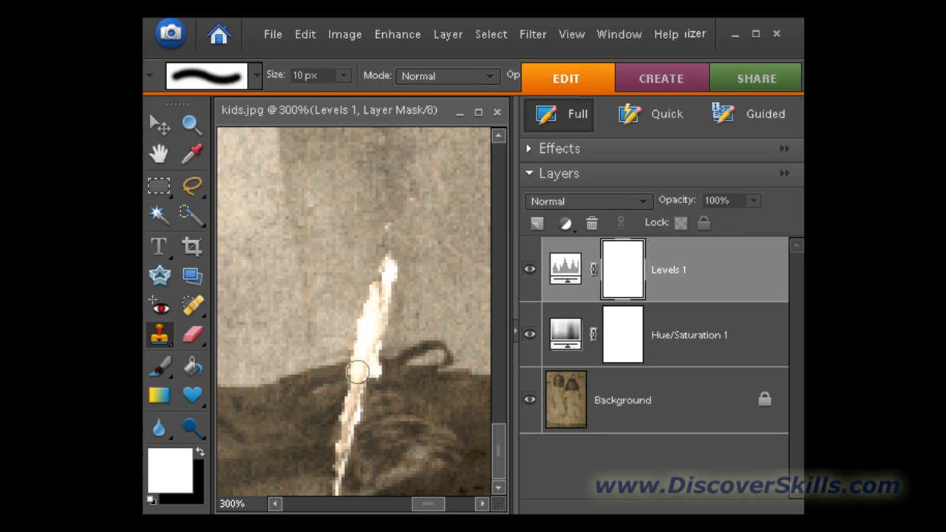
{"action": "mouse_move", "coordinate": [343, 357]}
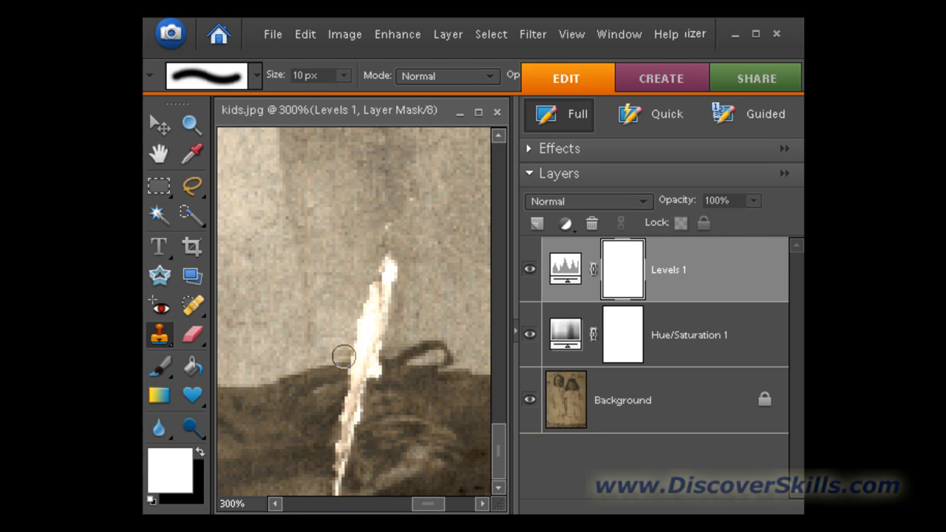
{"action": "mouse_move", "coordinate": [421, 269]}
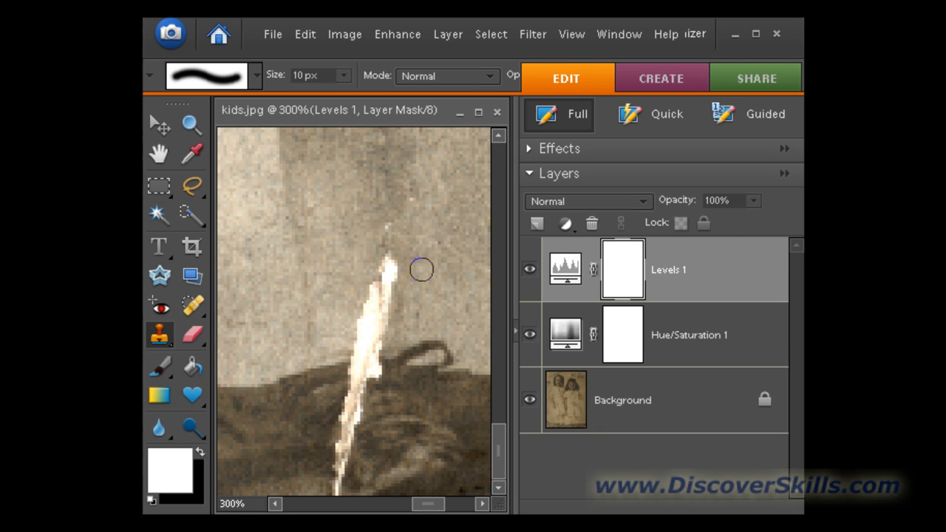
{"action": "mouse_move", "coordinate": [399, 431]}
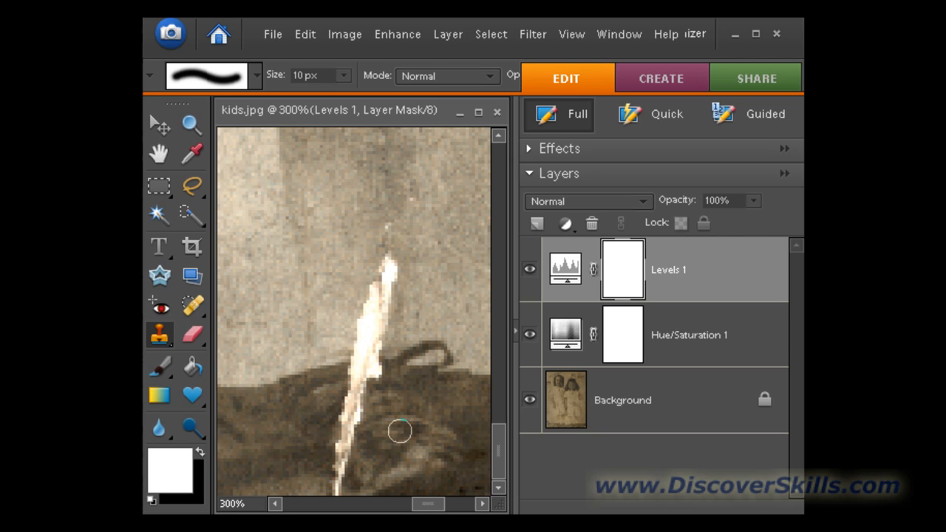
{"action": "mouse_move", "coordinate": [541, 411]}
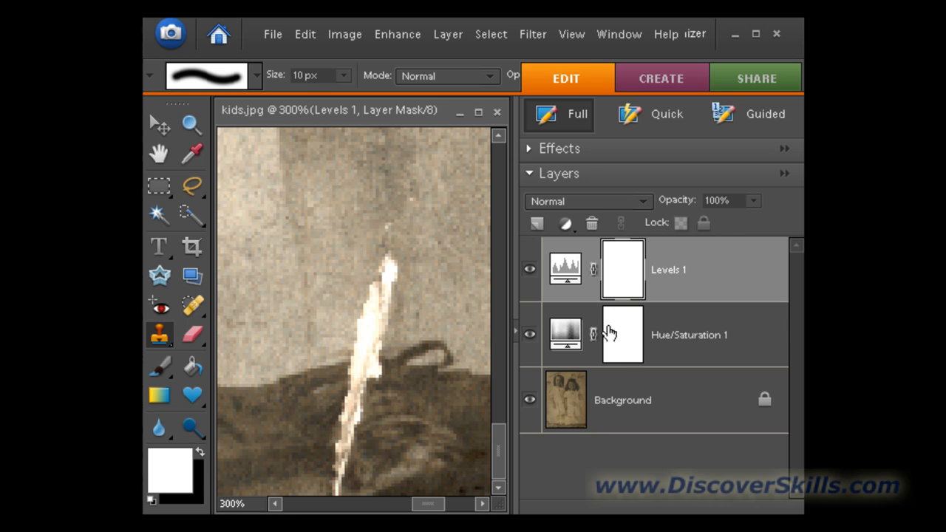
{"action": "mouse_move", "coordinate": [583, 270]}
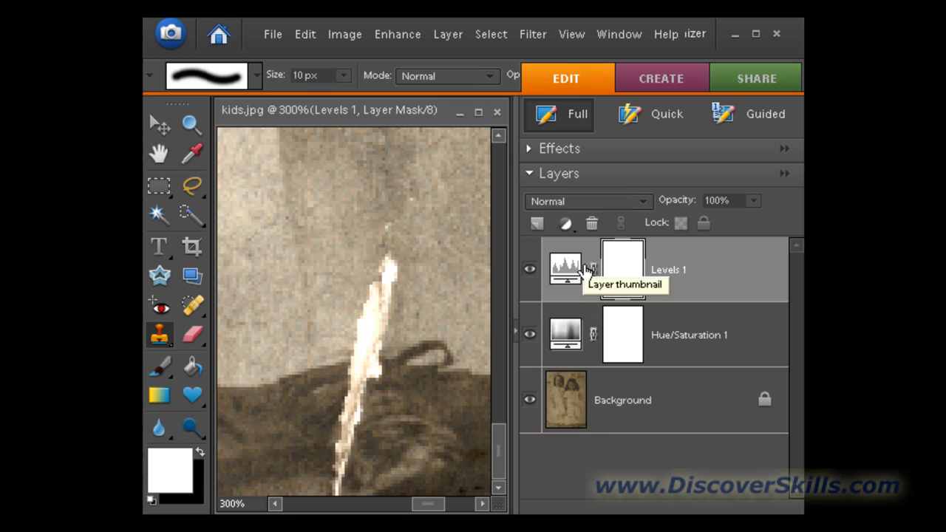
{"action": "mouse_move", "coordinate": [632, 395]}
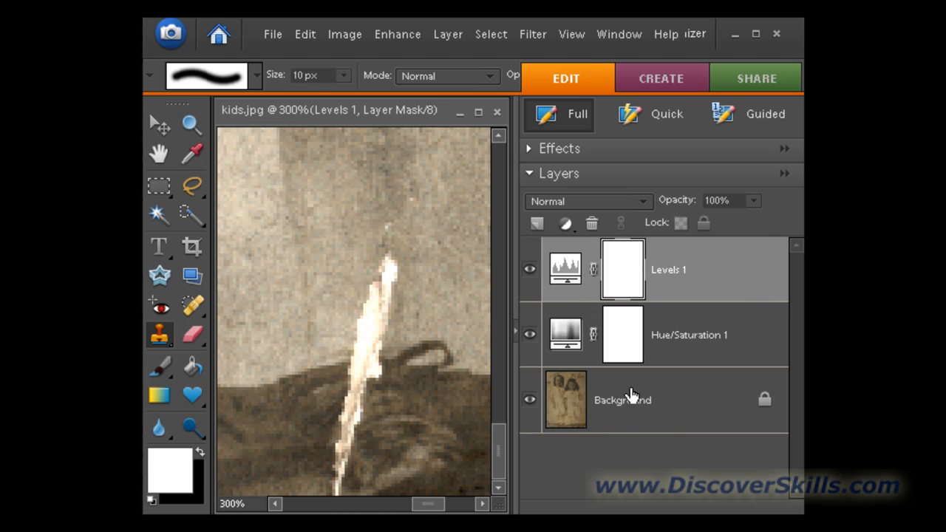
{"action": "mouse_move", "coordinate": [418, 76]}
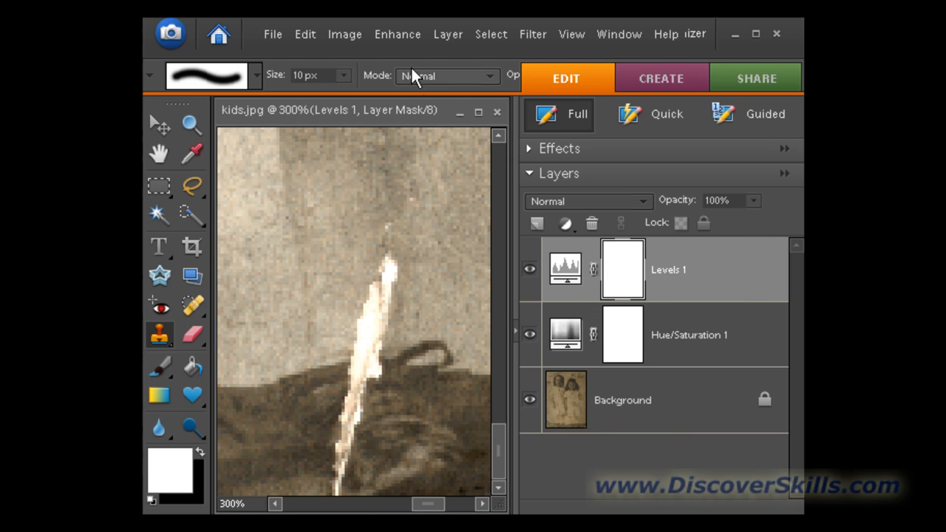
{"action": "mouse_move", "coordinate": [344, 34]}
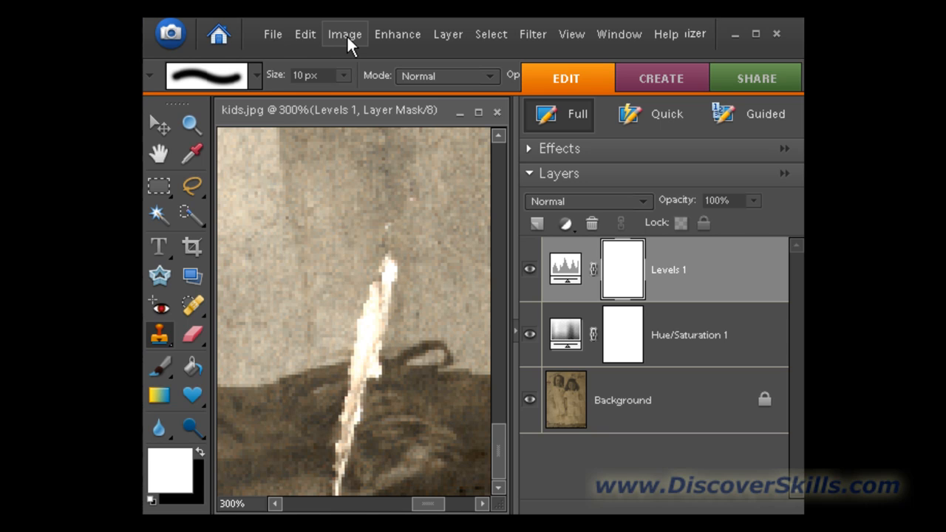
Flatten Levels 1 and Hue/Saturation 1 into the Background layer via Layer > Flatten Image
{"action": "left_click", "coordinate": [448, 34]}
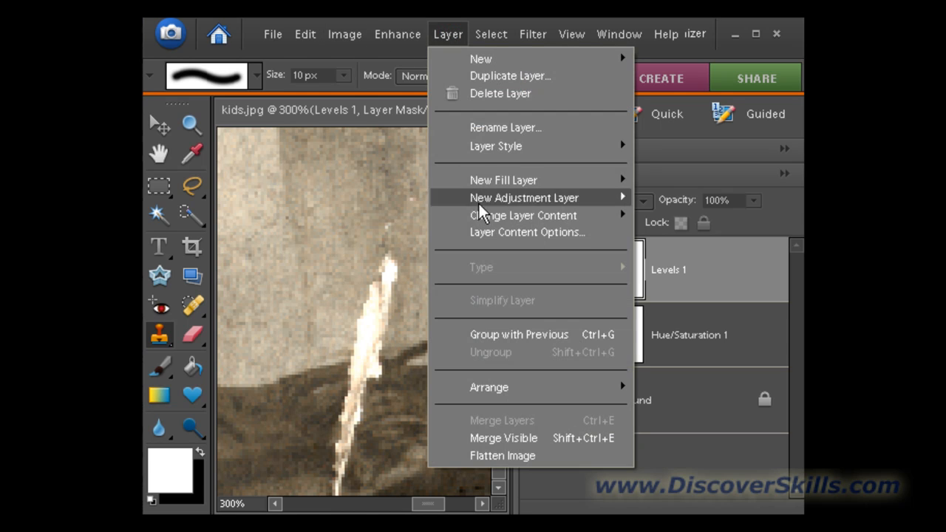
{"action": "left_click", "coordinate": [502, 455]}
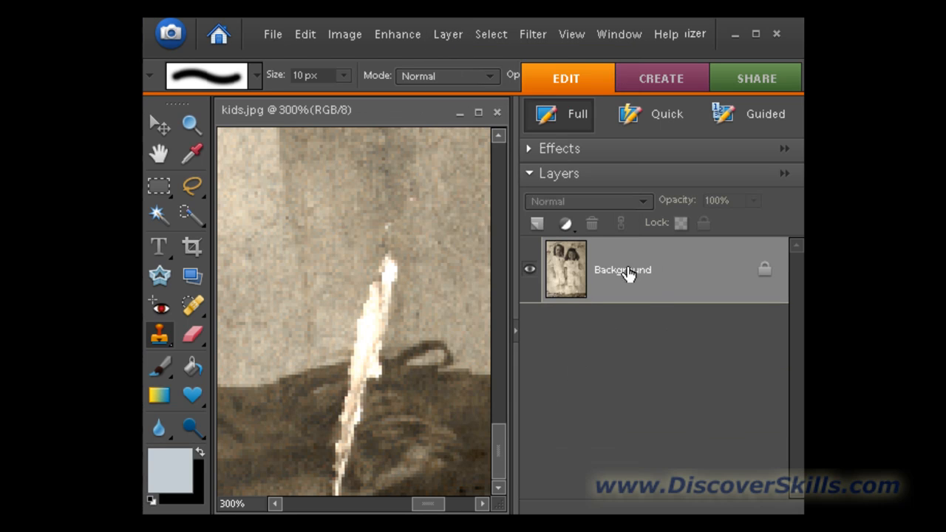
{"action": "mouse_move", "coordinate": [436, 210]}
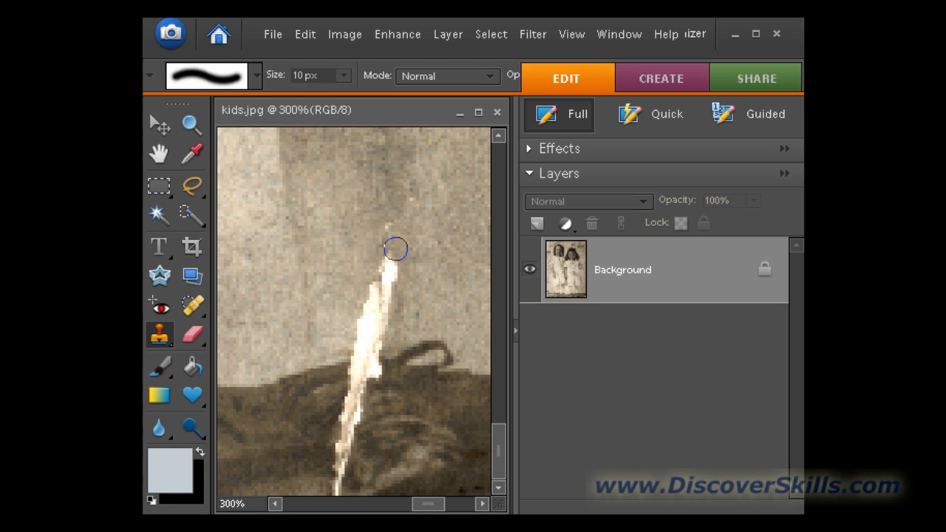
{"action": "mouse_move", "coordinate": [342, 267]}
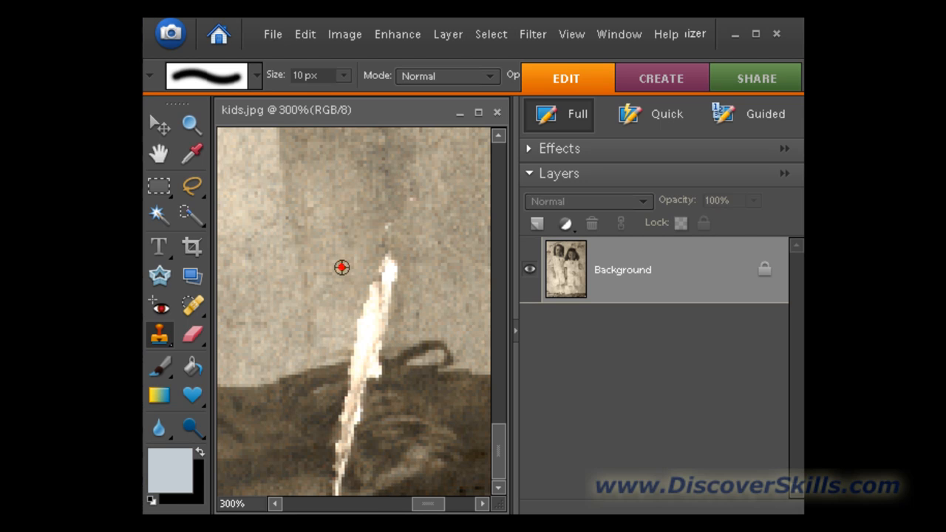
{"action": "mouse_move", "coordinate": [380, 272]}
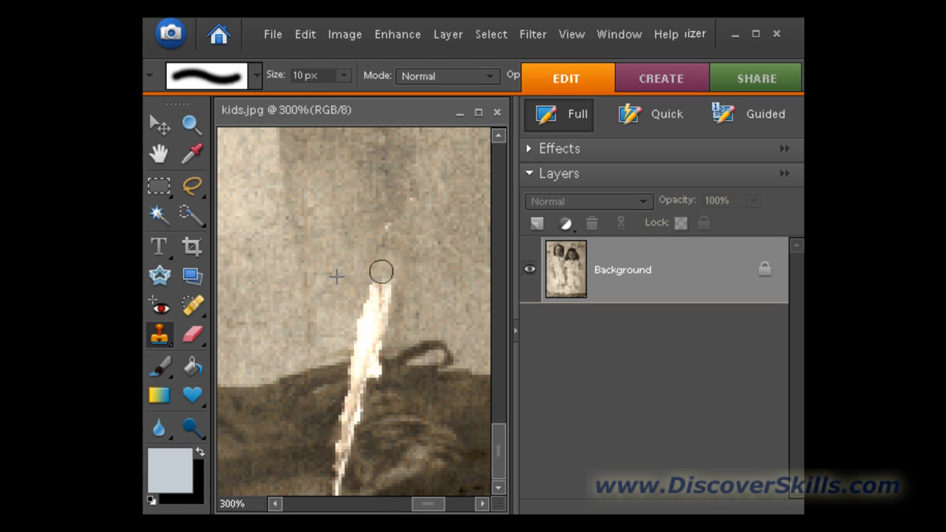
{"action": "mouse_move", "coordinate": [370, 301]}
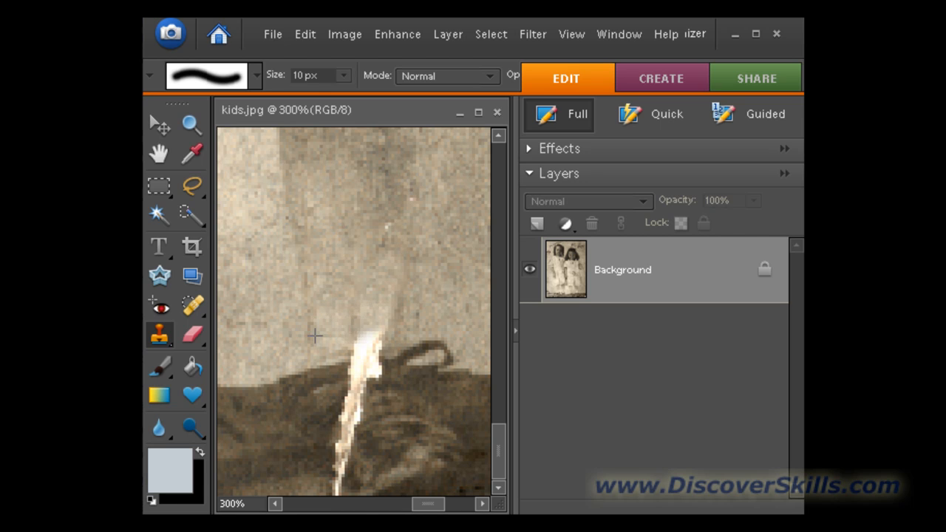
{"action": "mouse_move", "coordinate": [361, 343]}
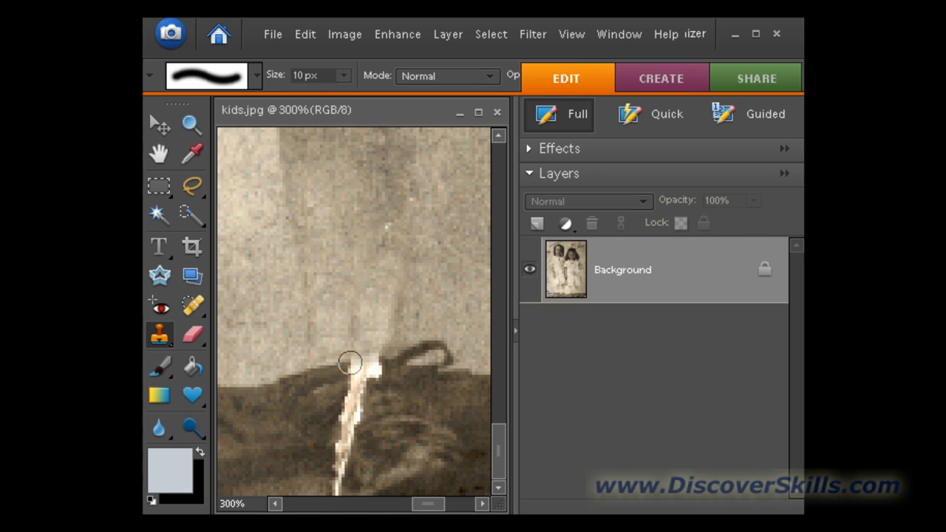
{"action": "mouse_move", "coordinate": [329, 382]}
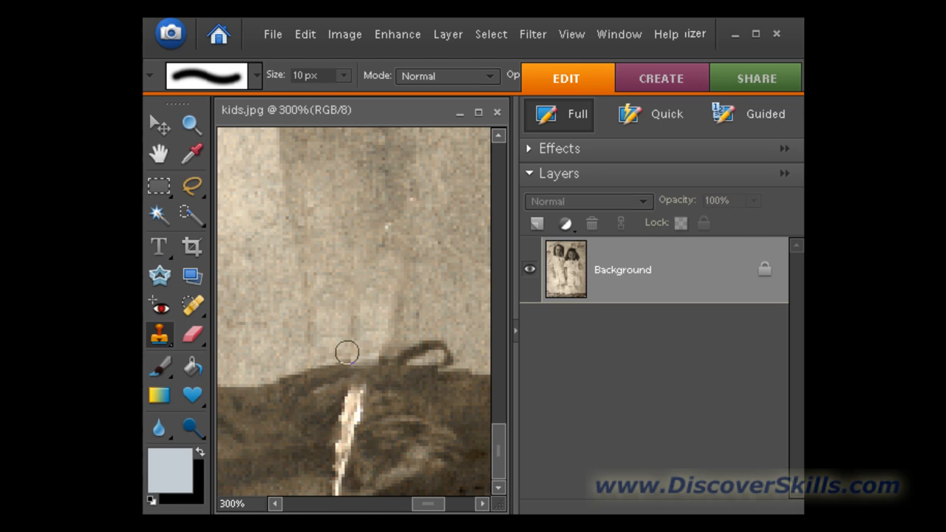
{"action": "mouse_move", "coordinate": [354, 363]}
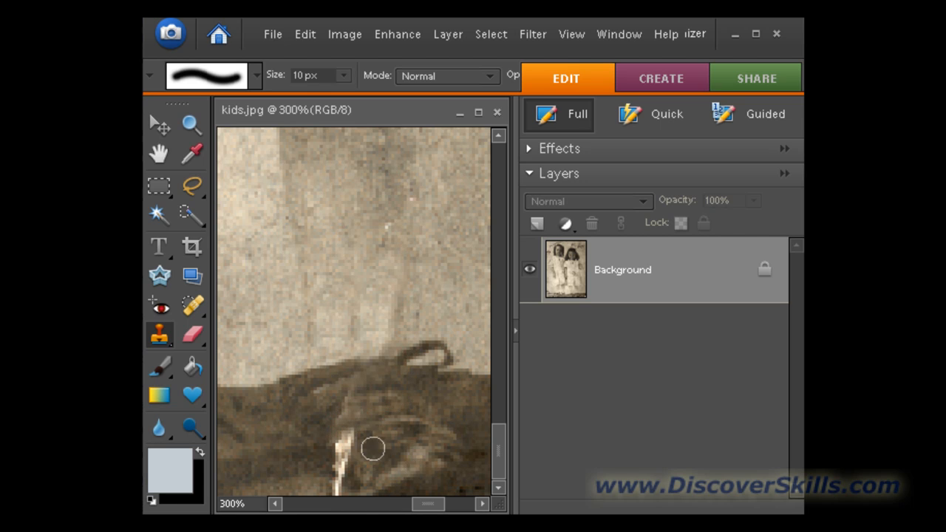
Paint cloned texture over the remaining white tear streak in the dark area
{"action": "left_click", "coordinate": [355, 445]}
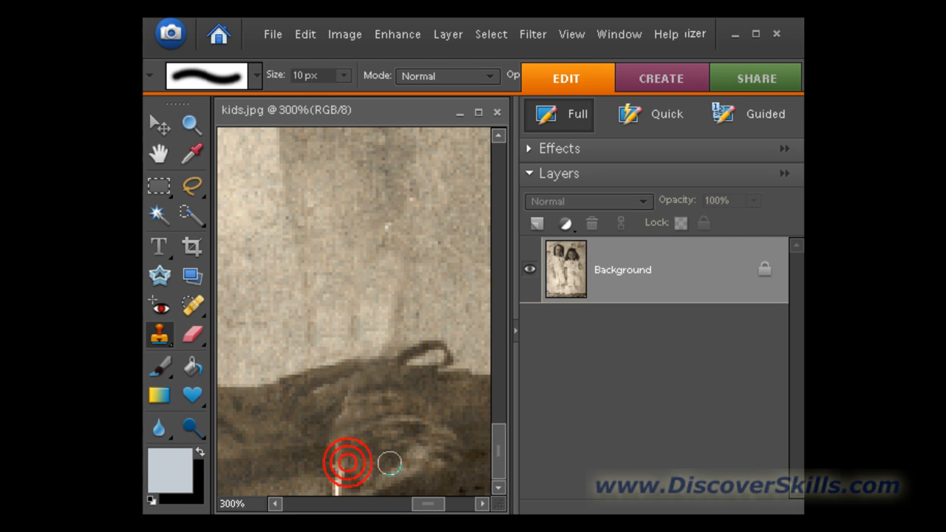
{"action": "mouse_move", "coordinate": [430, 486]}
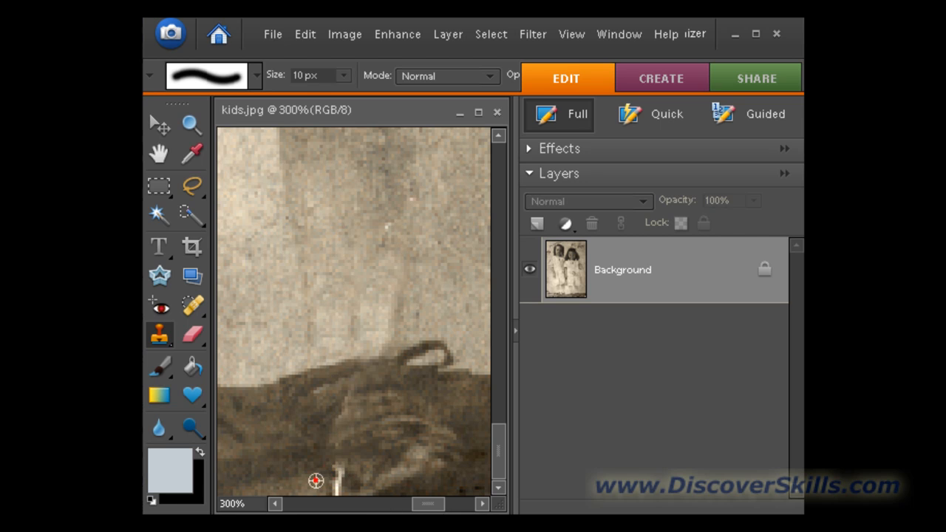
{"action": "mouse_move", "coordinate": [354, 475]}
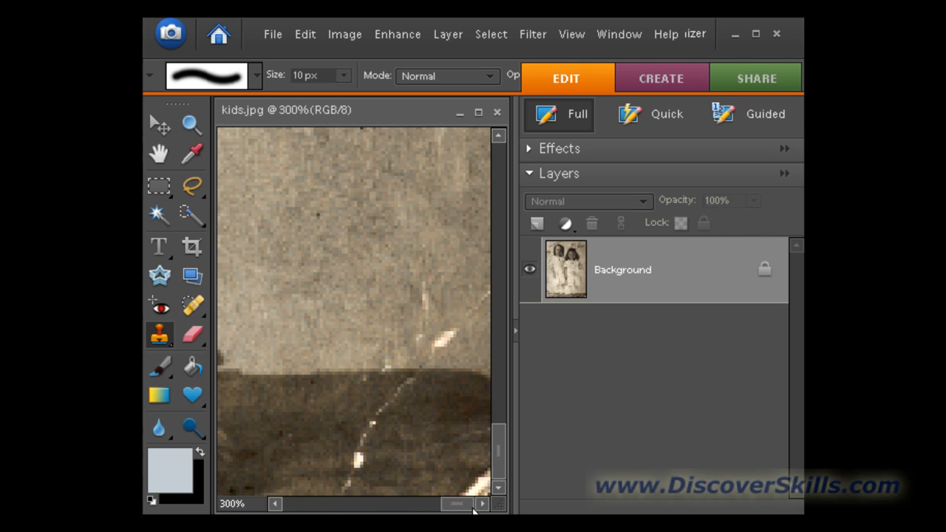
{"action": "mouse_move", "coordinate": [452, 315]}
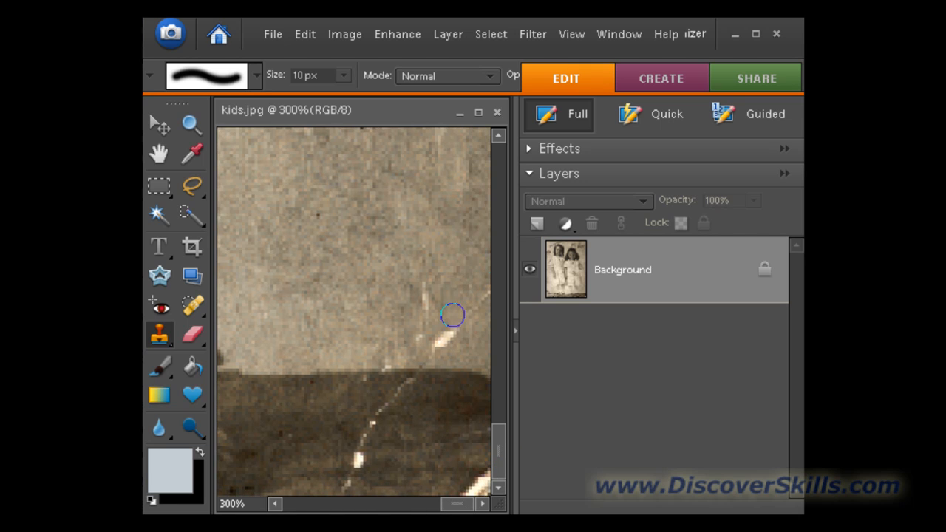
{"action": "mouse_move", "coordinate": [394, 297]}
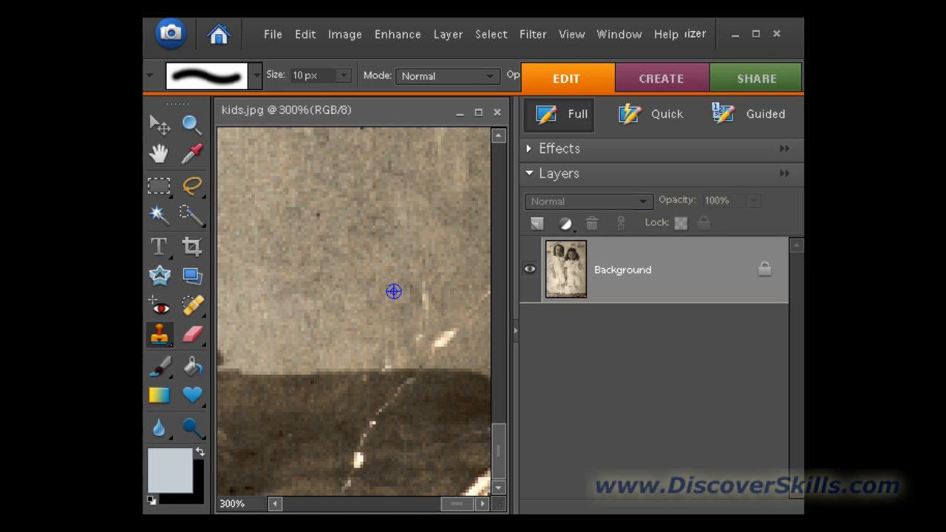
{"action": "mouse_move", "coordinate": [418, 328]}
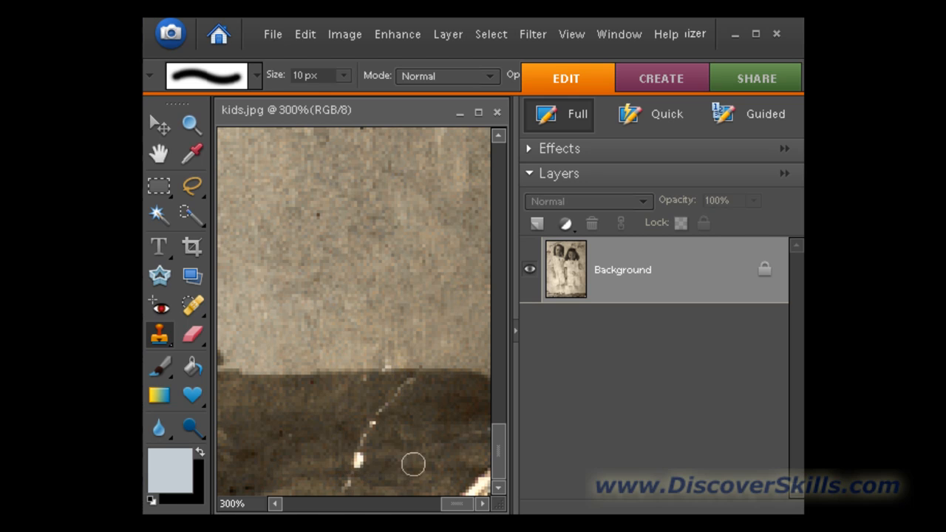
{"action": "mouse_move", "coordinate": [430, 403]}
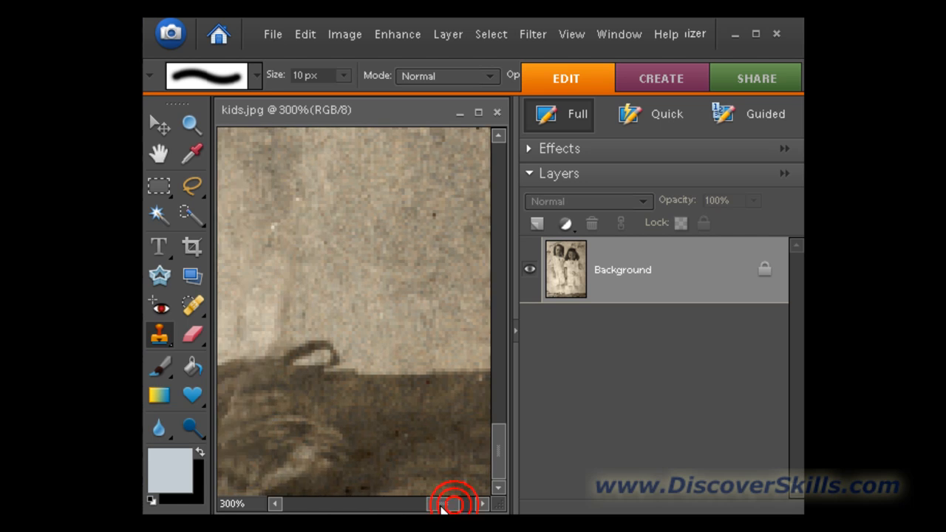
Scroll along the lower edge and sample clean paper texture beside the thin tear lines
{"action": "scroll", "scroll_direction": "left", "scroll_amount": 3}
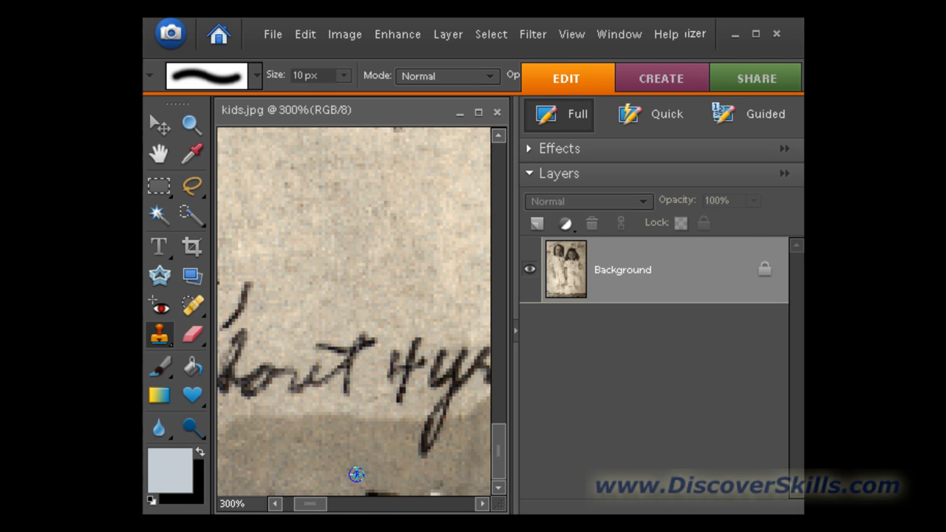
{"action": "left_click", "coordinate": [362, 489]}
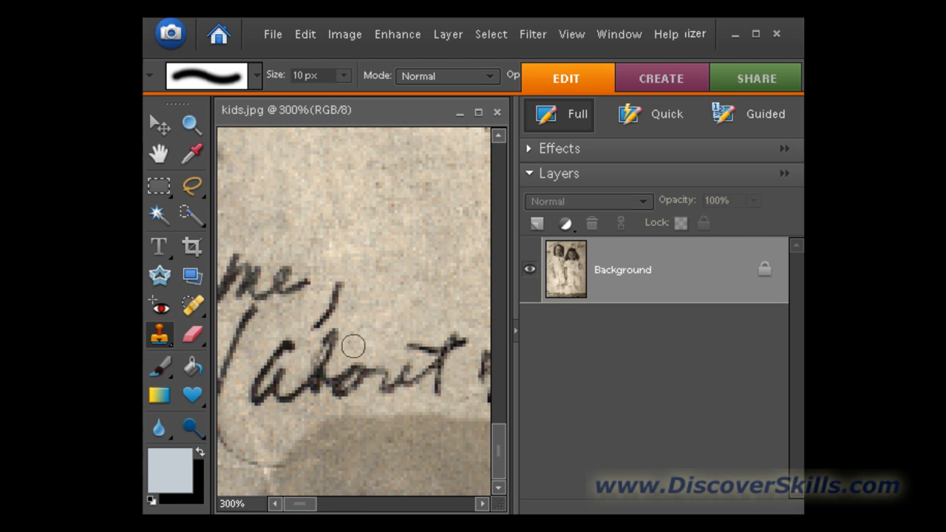
{"action": "mouse_move", "coordinate": [191, 124]}
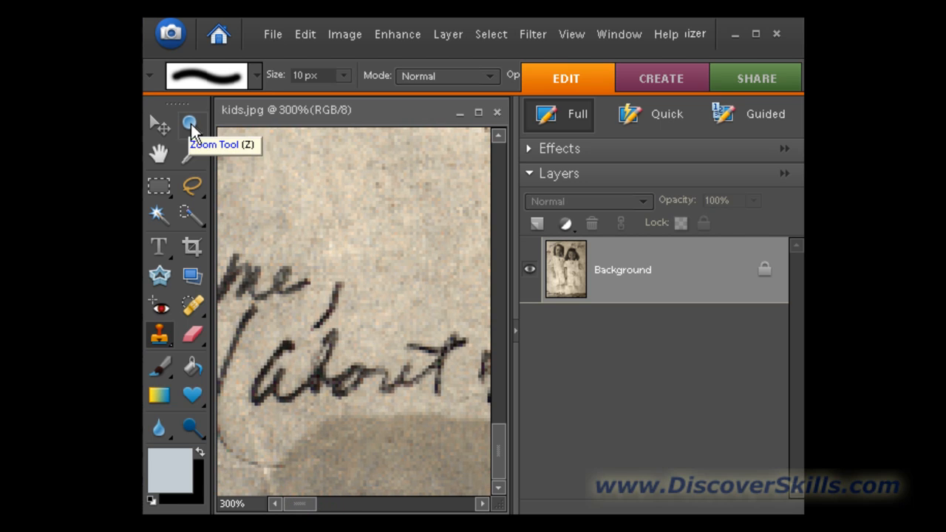
Zoom out with the Zoom Tool's Fit on Screen to show the whole restored photo
{"action": "left_click", "coordinate": [190, 124]}
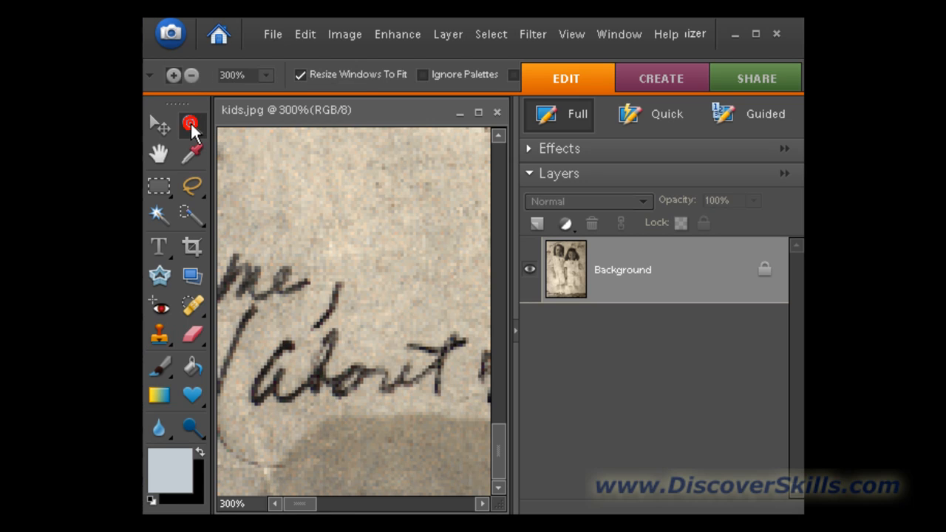
{"action": "left_click", "coordinate": [190, 123]}
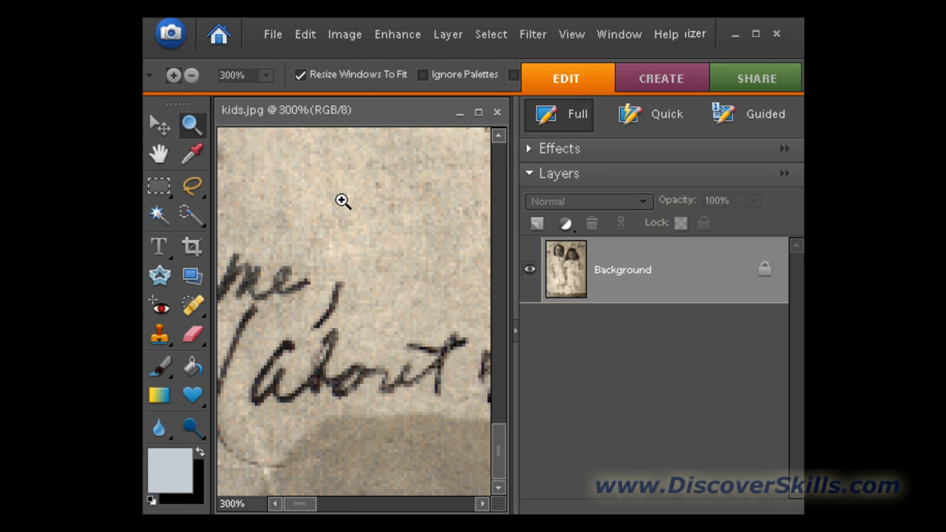
{"action": "right_click", "coordinate": [342, 202]}
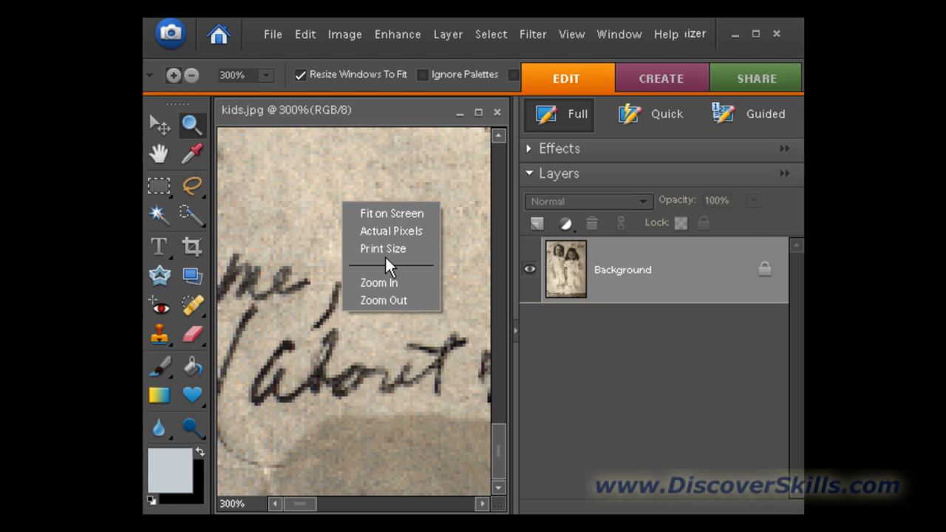
{"action": "left_click", "coordinate": [392, 213]}
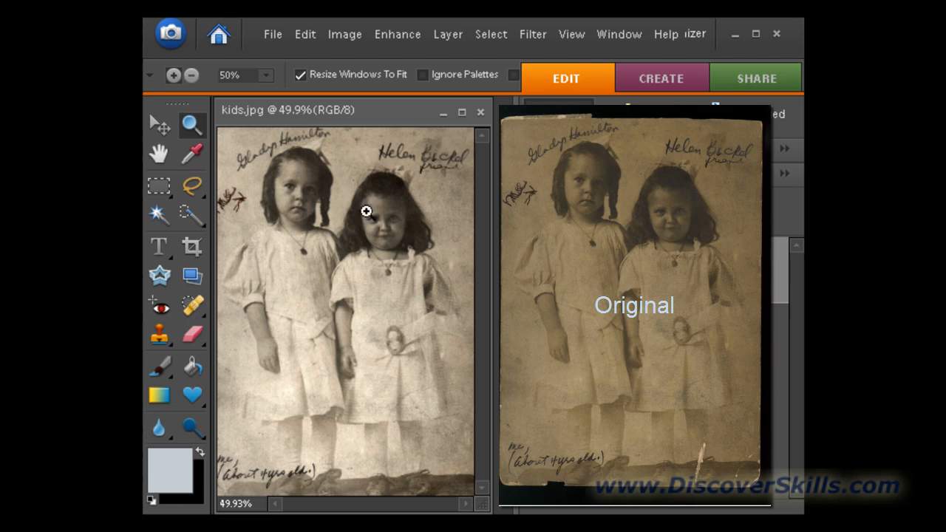
{"action": "mouse_move", "coordinate": [337, 458]}
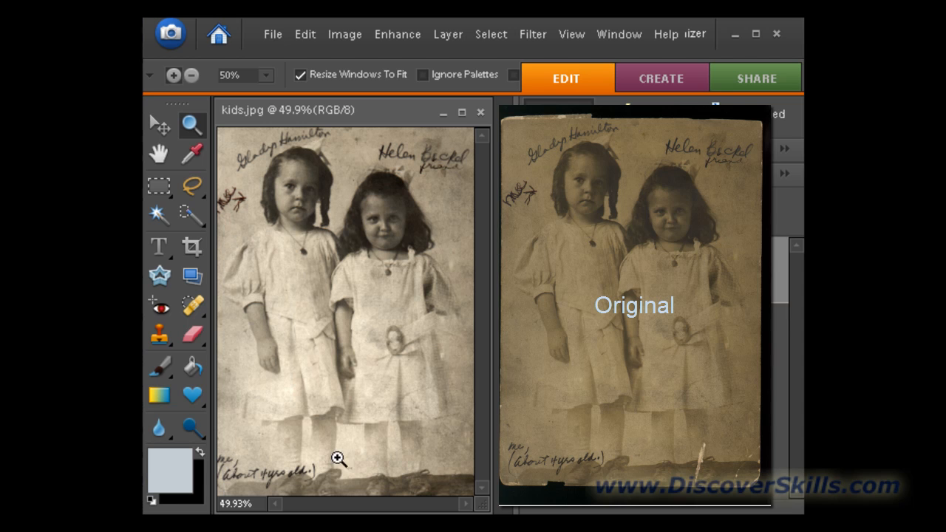
{"action": "mouse_move", "coordinate": [290, 155]}
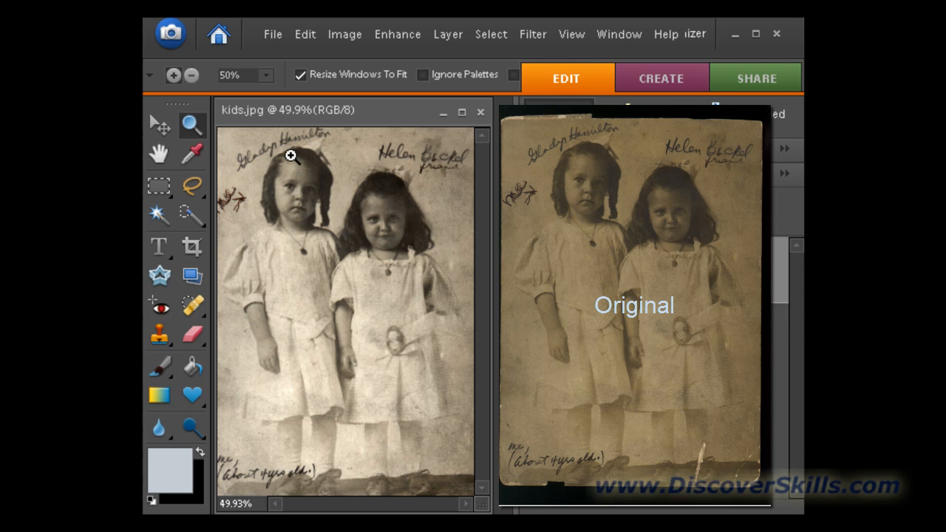
{"action": "mouse_move", "coordinate": [462, 368]}
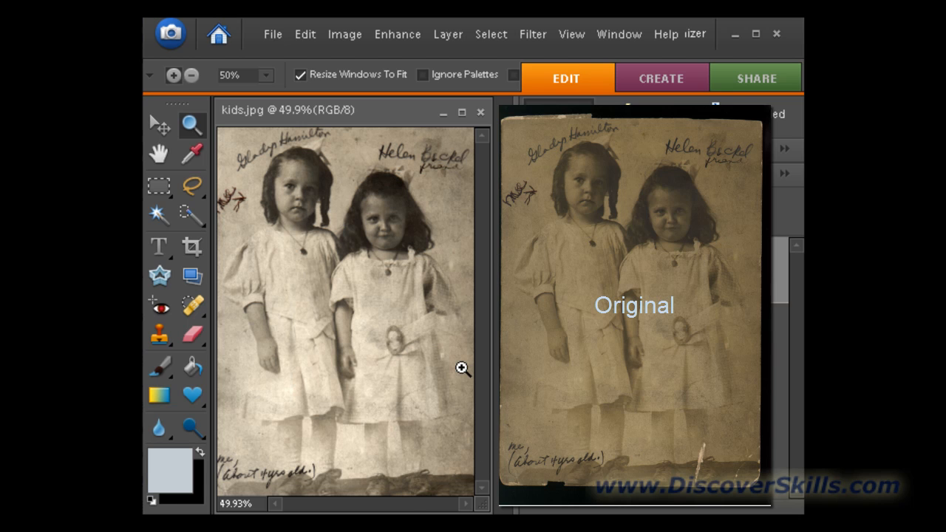